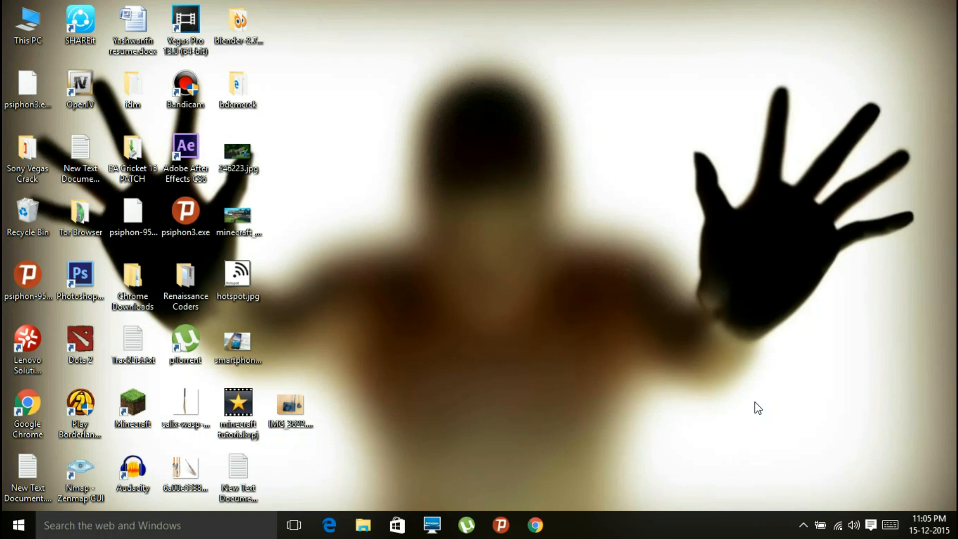
{"action": "mouse_move", "coordinate": [662, 259]}
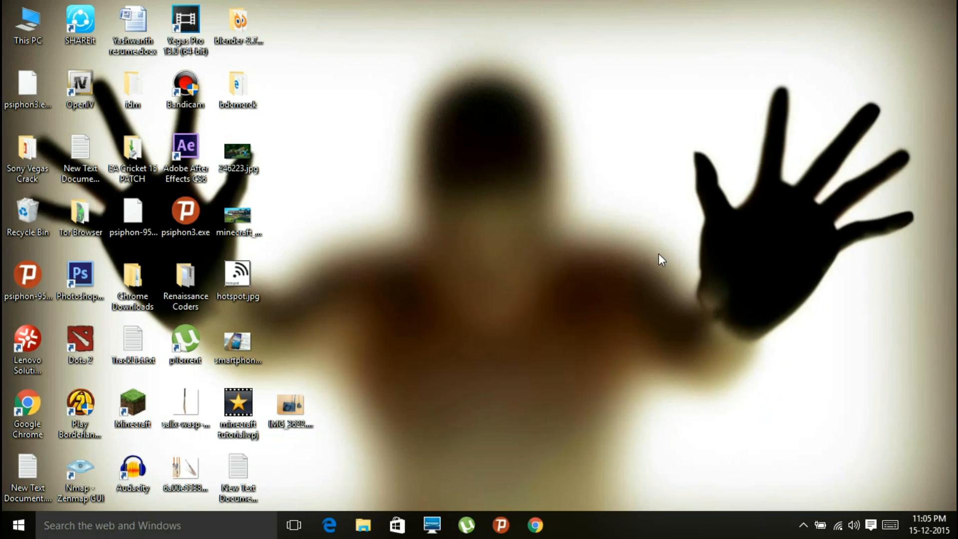
{"action": "mouse_move", "coordinate": [581, 160]}
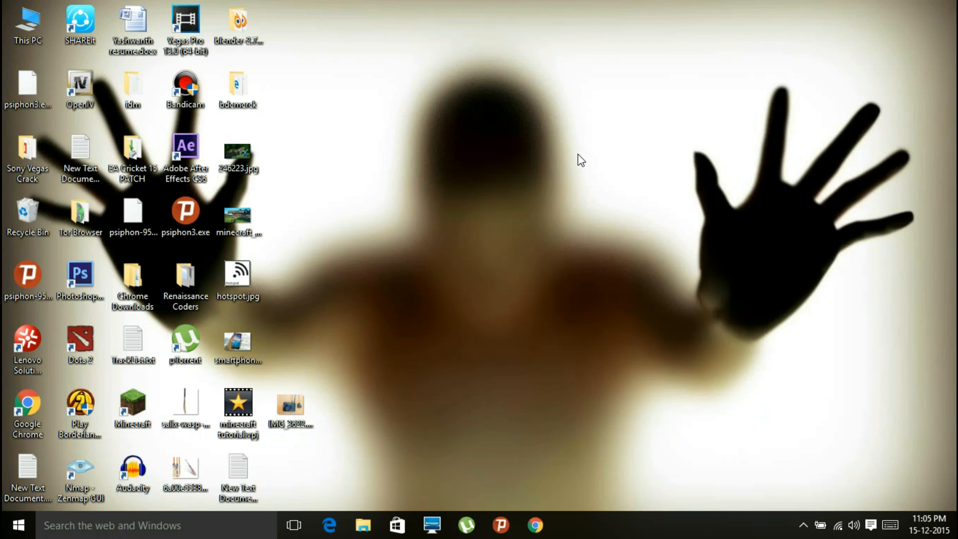
{"action": "mouse_move", "coordinate": [549, 110]}
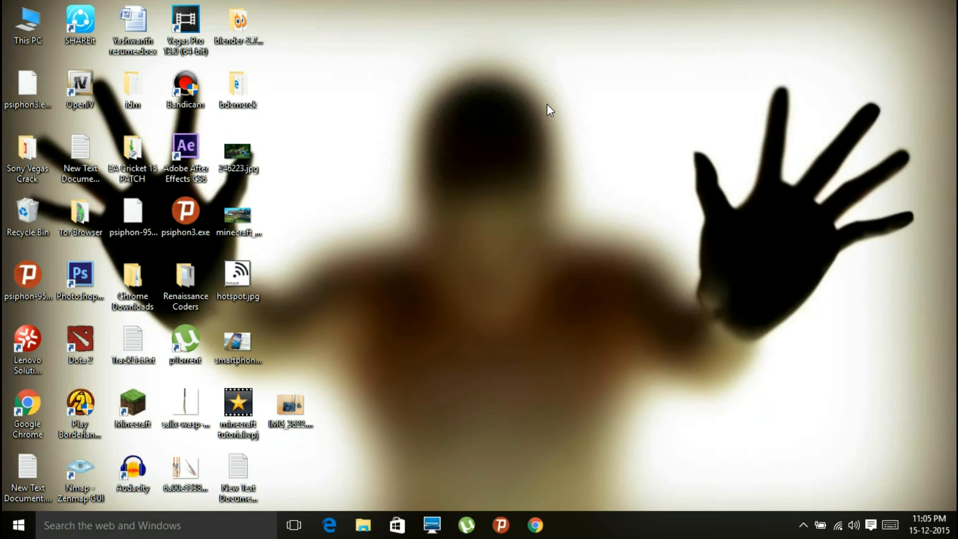
- Bring up the Run dialog and enter cmd as the command
{"action": "key", "text": "Win+r"}
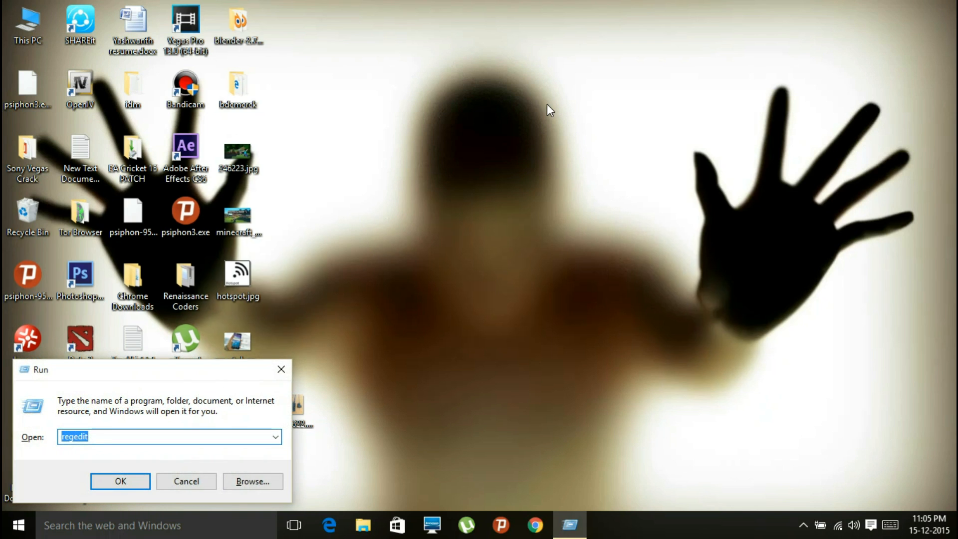
{"action": "type", "text": "cmd"}
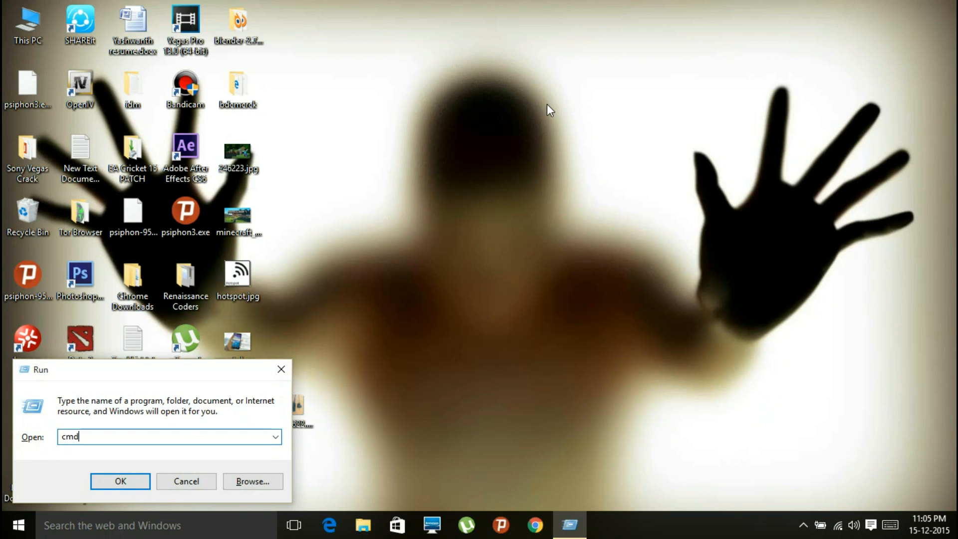
- Launch Command Prompt and run getmac to list the adapters' physical addresses
{"action": "left_click", "coordinate": [120, 481]}
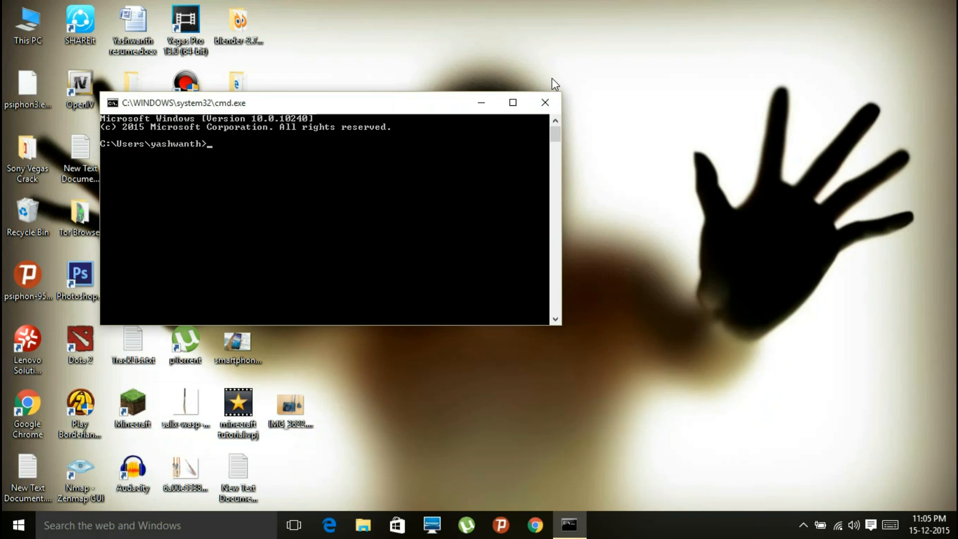
{"action": "mouse_move", "coordinate": [340, 106]}
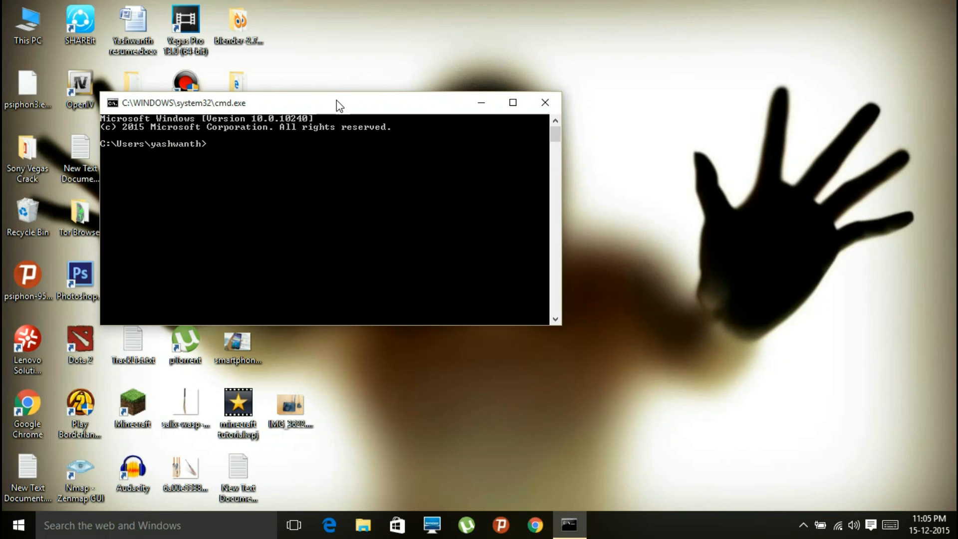
{"action": "type", "text": "g"}
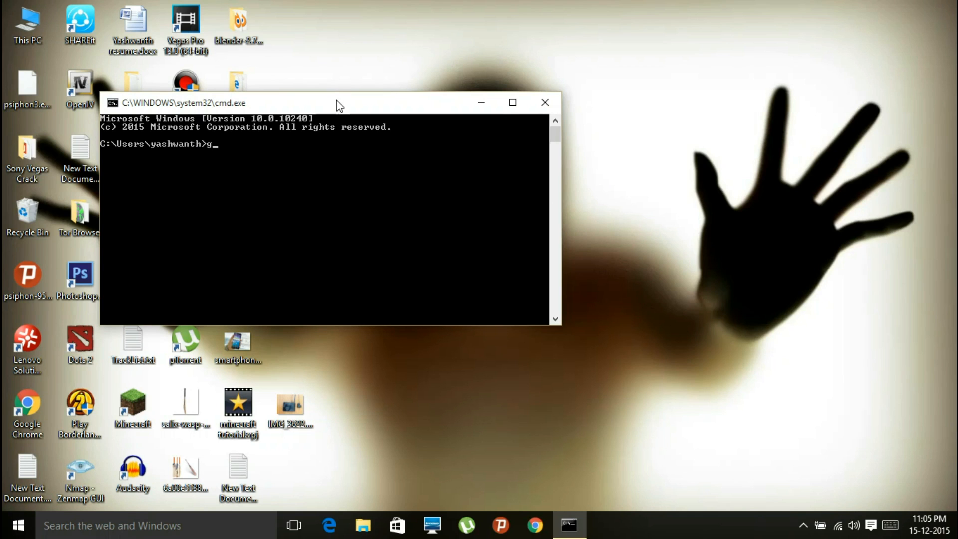
{"action": "type", "text": "etm"}
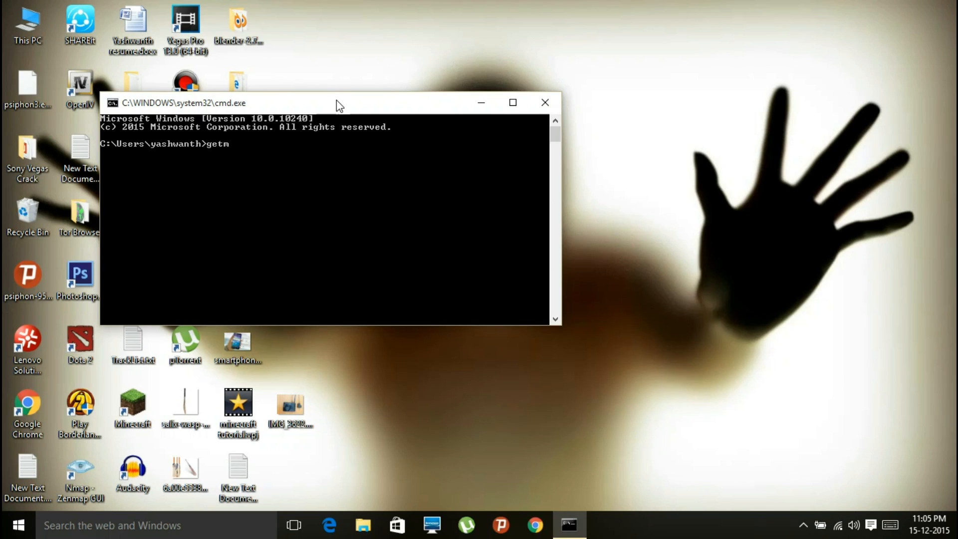
{"action": "type", "text": "ac"}
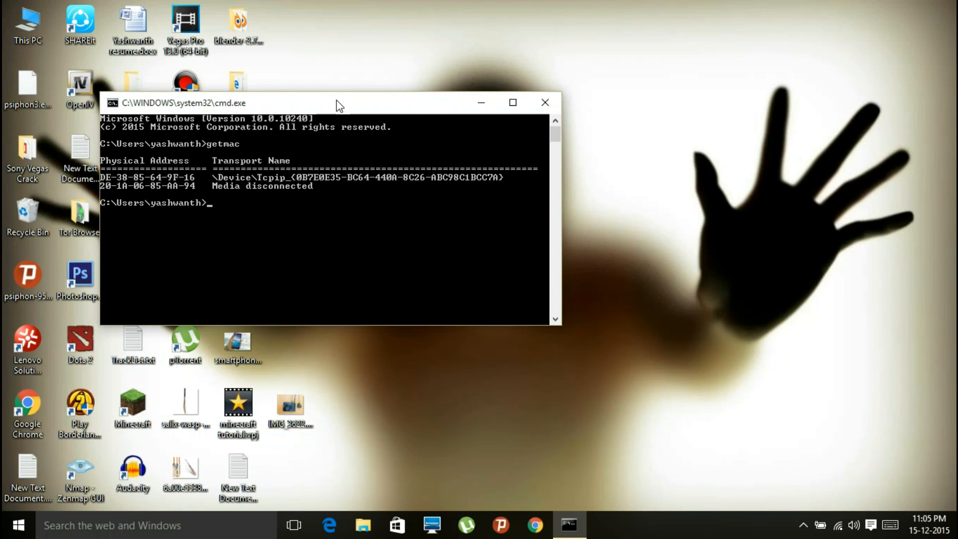
{"action": "mouse_move", "coordinate": [142, 185]}
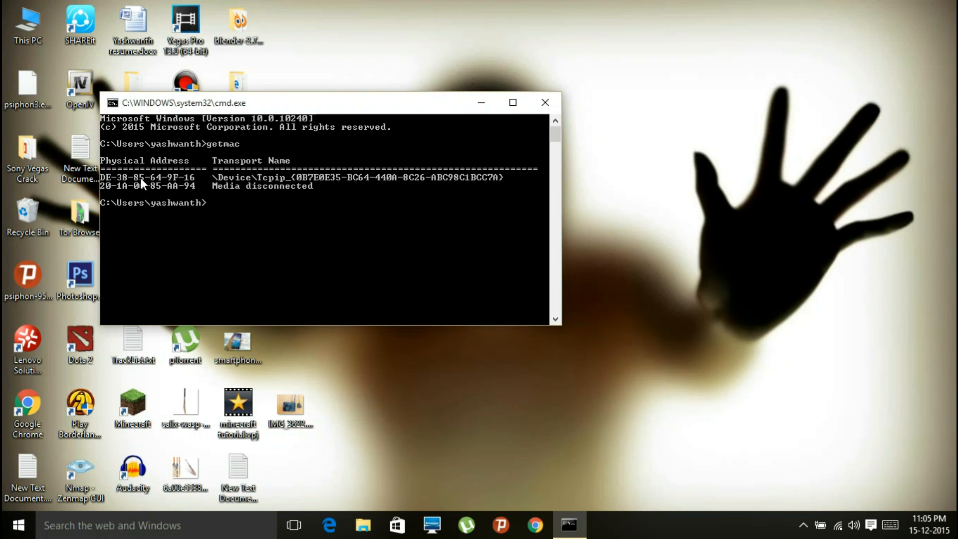
{"action": "mouse_move", "coordinate": [324, 184]}
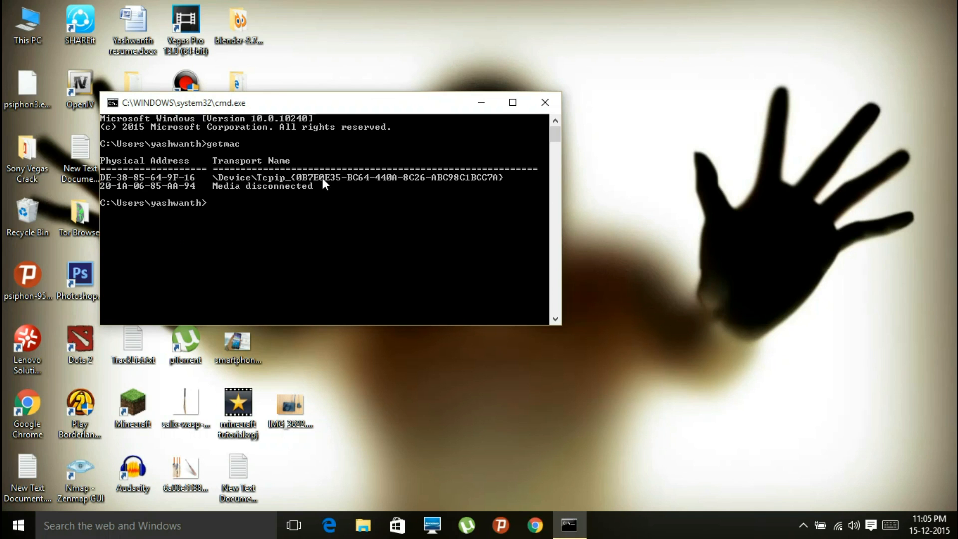
{"action": "mouse_move", "coordinate": [300, 194]}
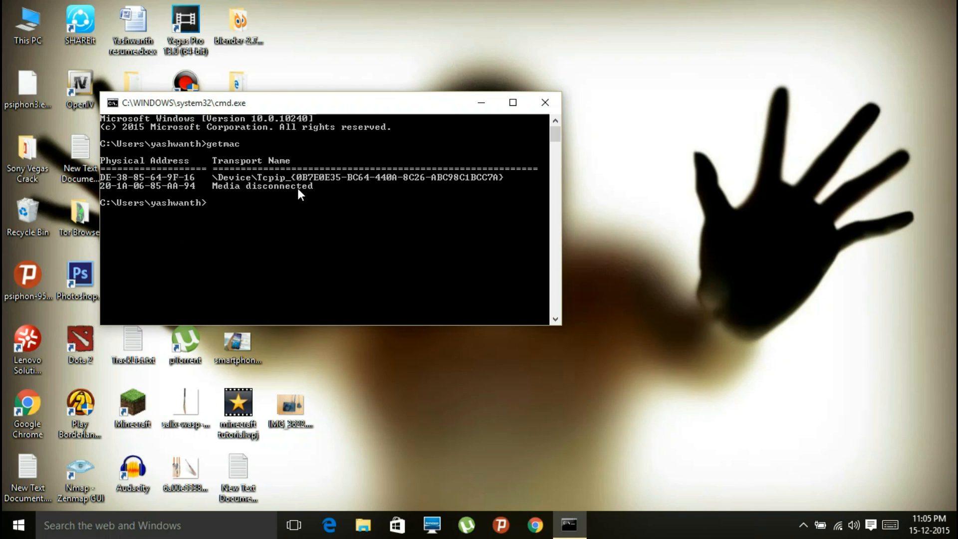
{"action": "mouse_move", "coordinate": [430, 190]}
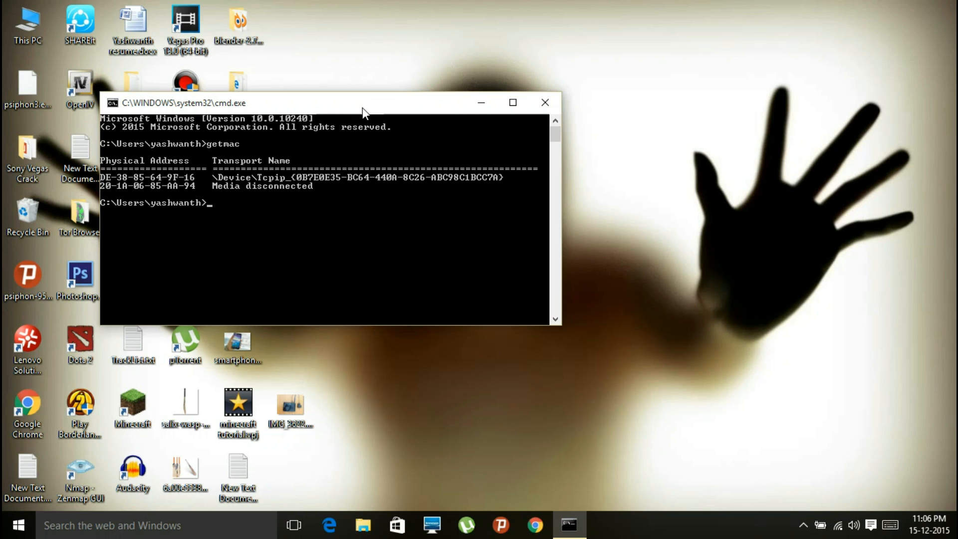
{"action": "mouse_move", "coordinate": [357, 116]}
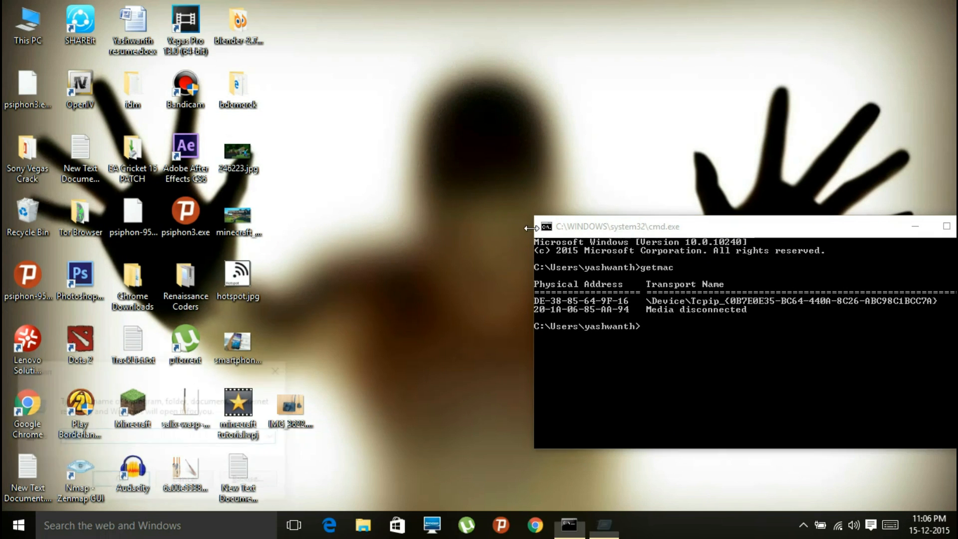
- Launch regedit from the Run dialog and approve the User Account Control prompt
{"action": "key", "text": "Win+r"}
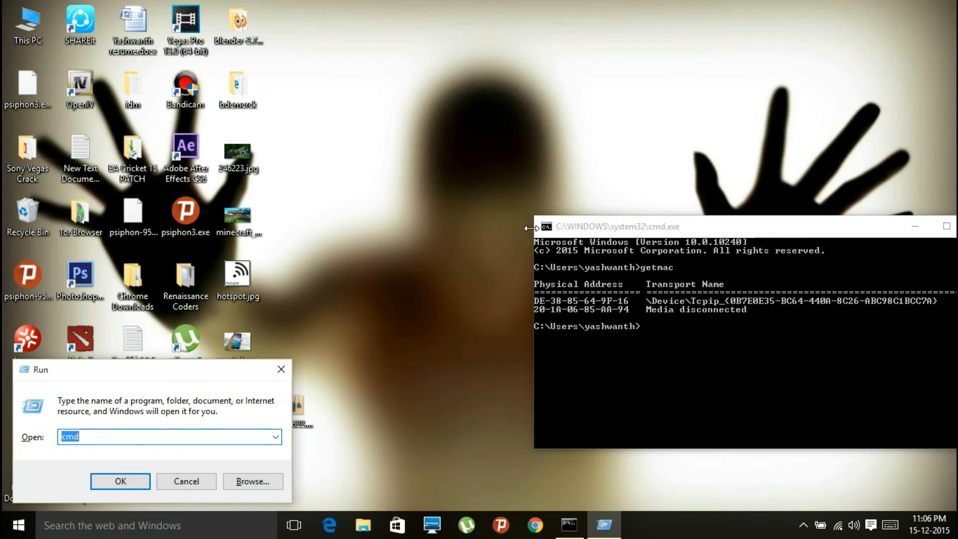
{"action": "type", "text": "r"}
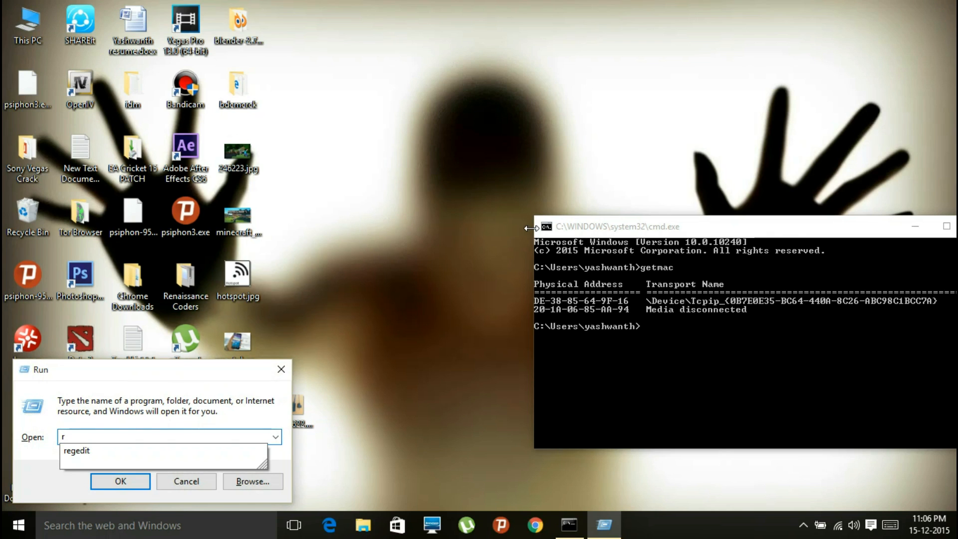
{"action": "type", "text": "eged"}
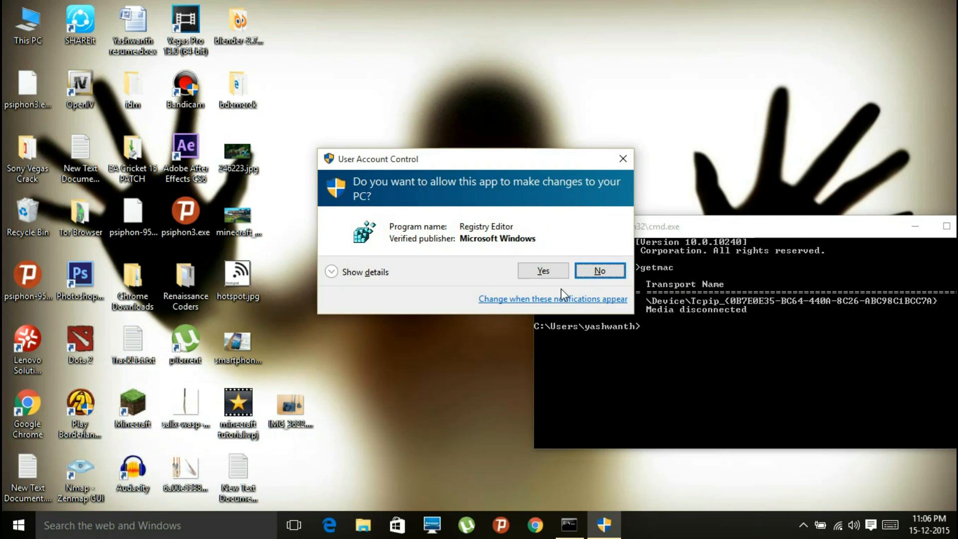
{"action": "left_click", "coordinate": [541, 271]}
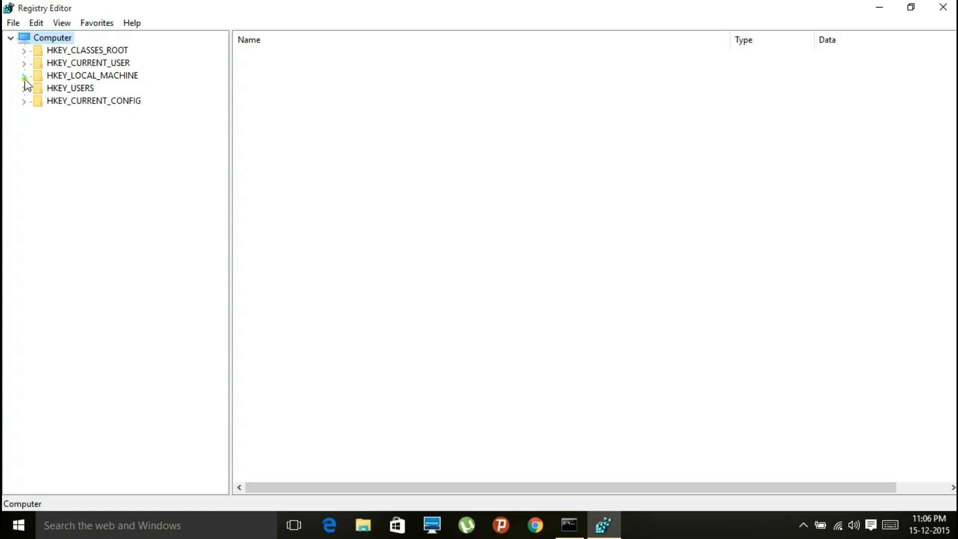
- Expand HKEY_LOCAL_MACHINE, SYSTEM and ControlSet001 in the registry key tree
{"action": "left_click", "coordinate": [24, 75]}
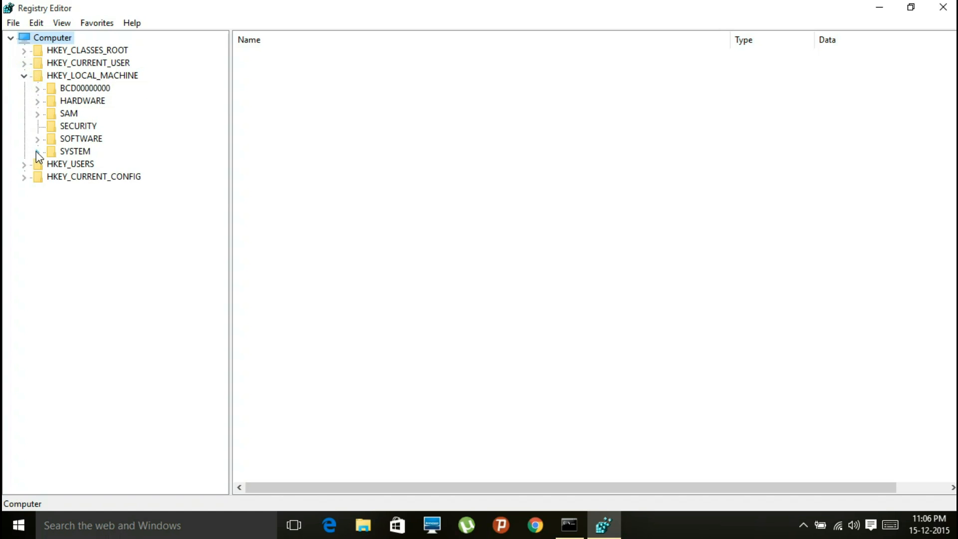
{"action": "left_click", "coordinate": [37, 151]}
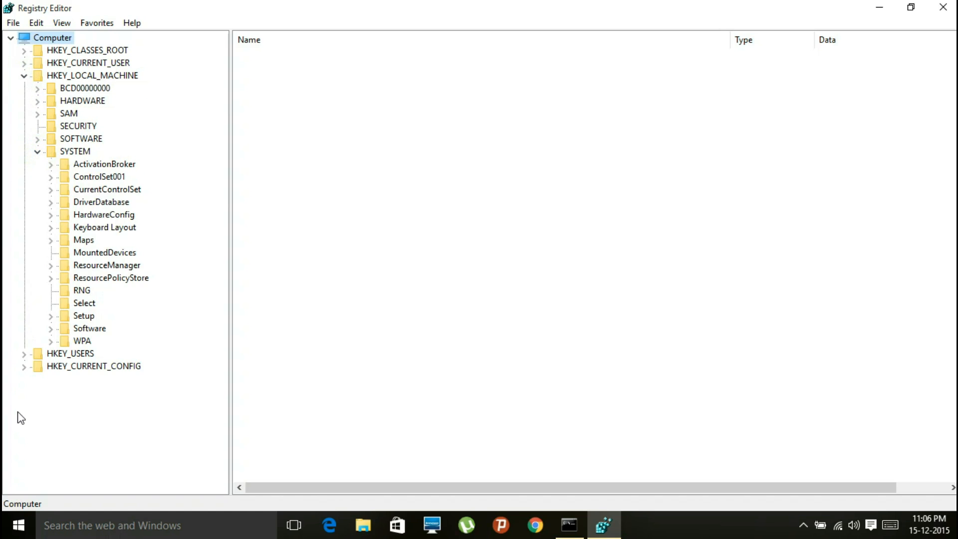
{"action": "mouse_move", "coordinate": [55, 177]}
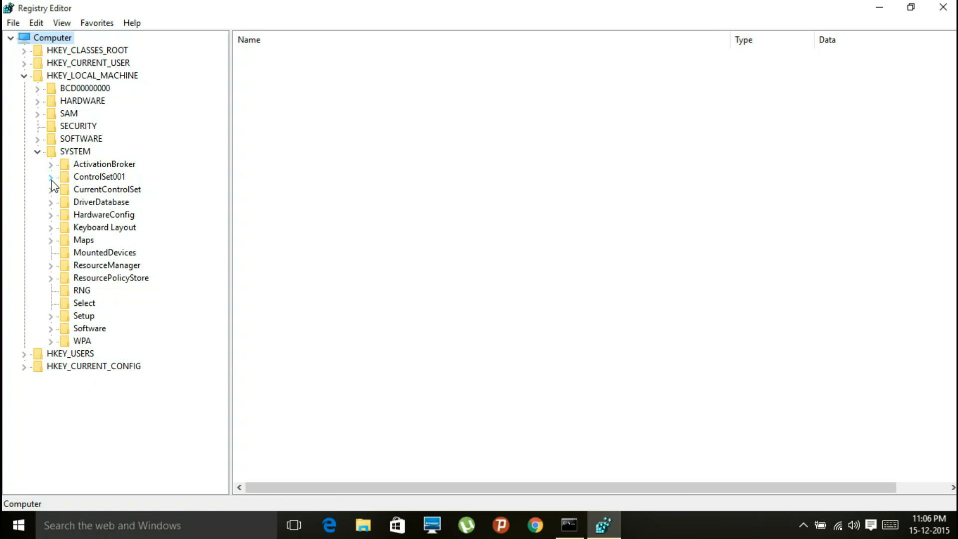
{"action": "left_click", "coordinate": [52, 177]}
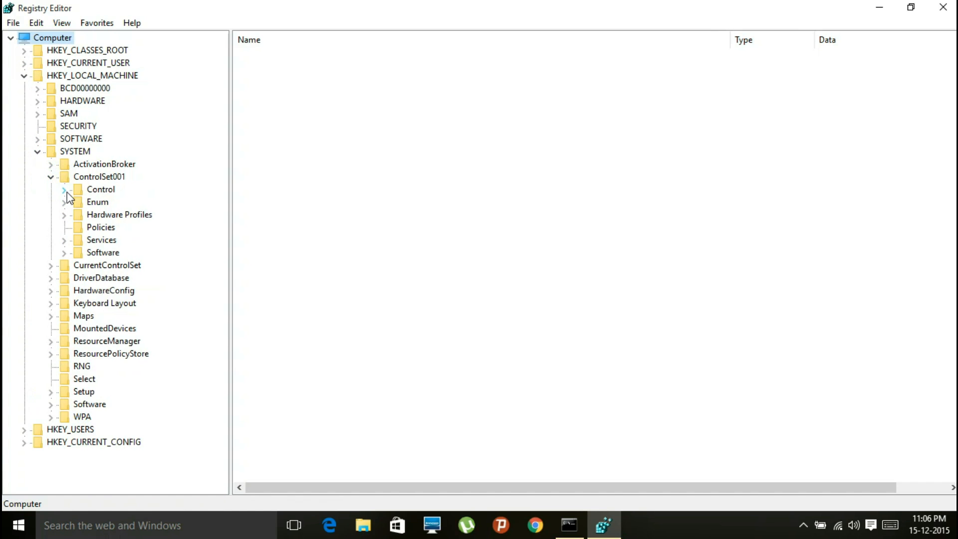
- Expand Control > Class > {4d36e972-e325-11ce-bfc1-08002be10318} and check subkey 0000's NetCfgInstanceId
{"action": "left_click", "coordinate": [63, 189]}
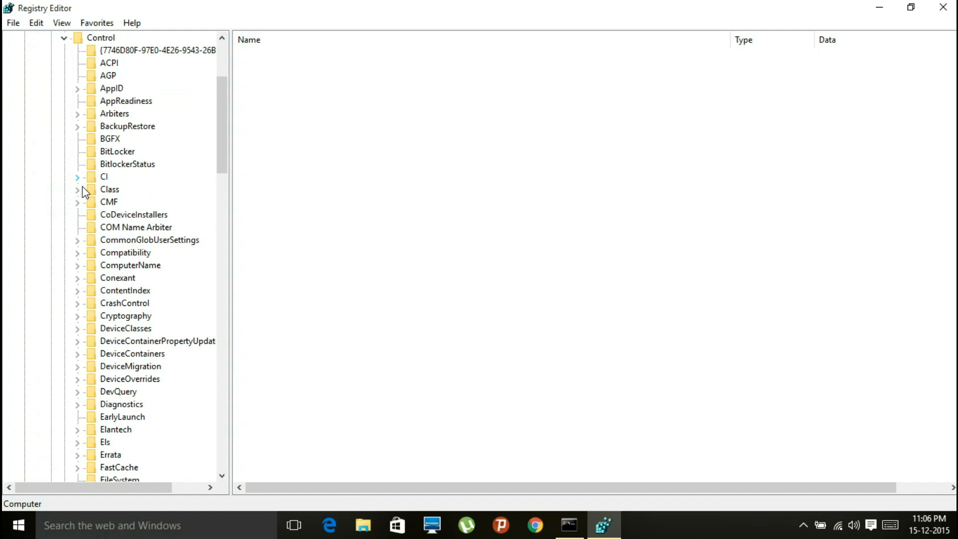
{"action": "left_click", "coordinate": [77, 189]}
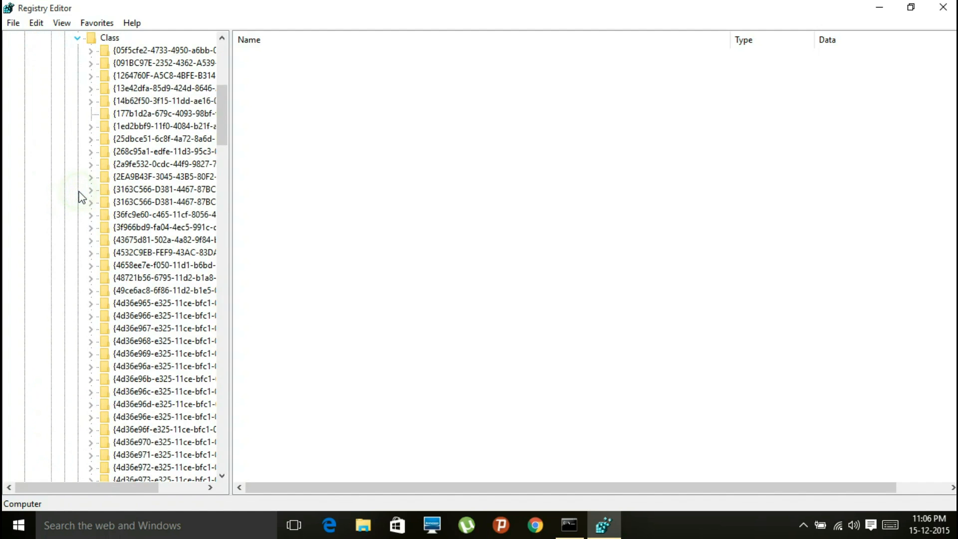
{"action": "mouse_move", "coordinate": [134, 454]}
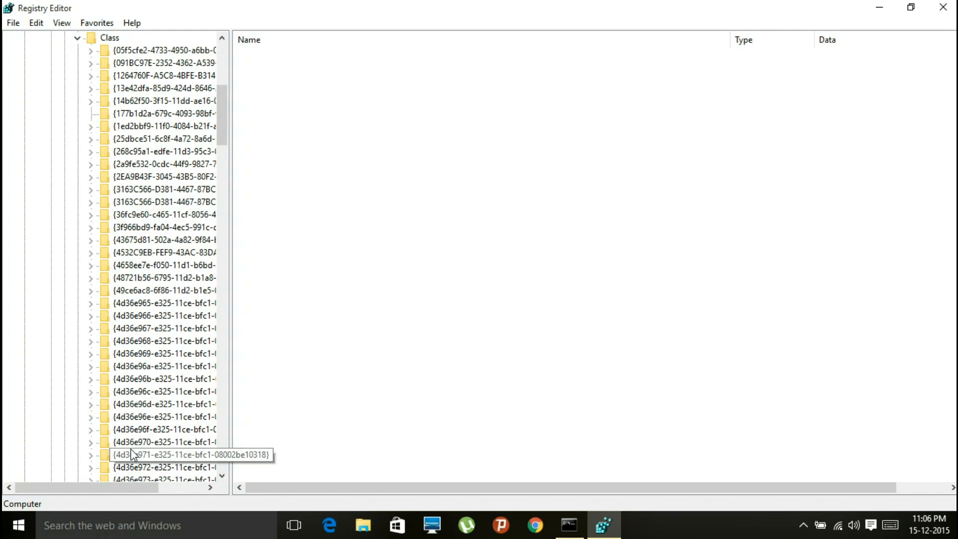
{"action": "mouse_move", "coordinate": [167, 434]}
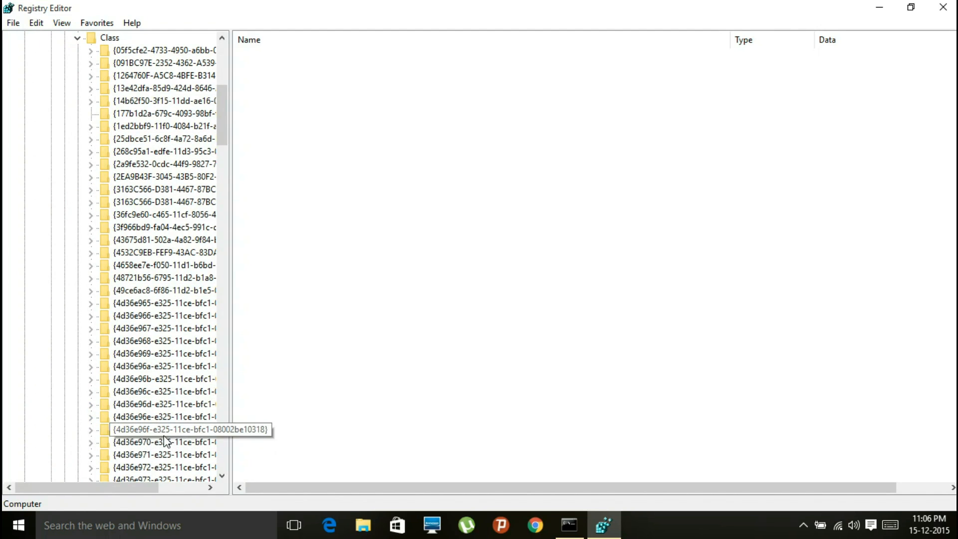
{"action": "mouse_move", "coordinate": [147, 479]}
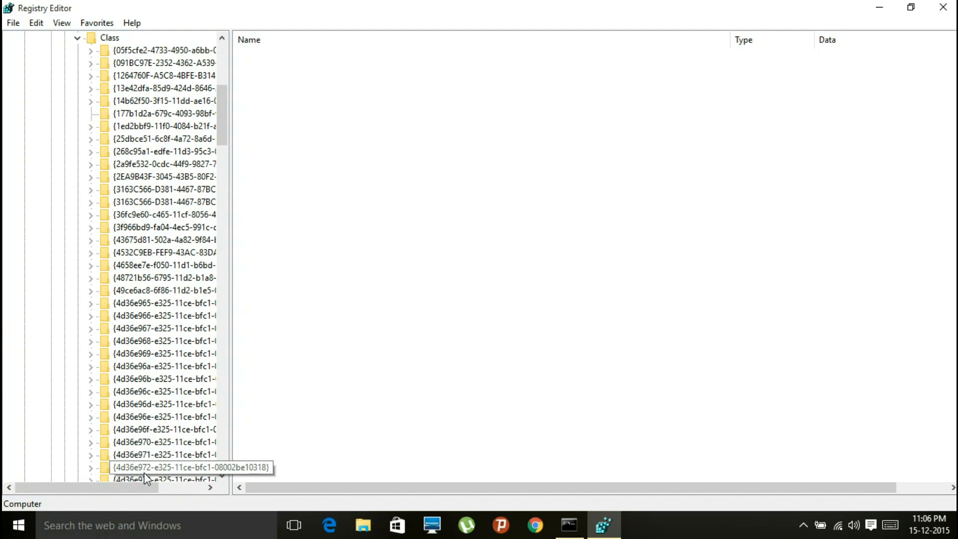
{"action": "mouse_move", "coordinate": [120, 477]}
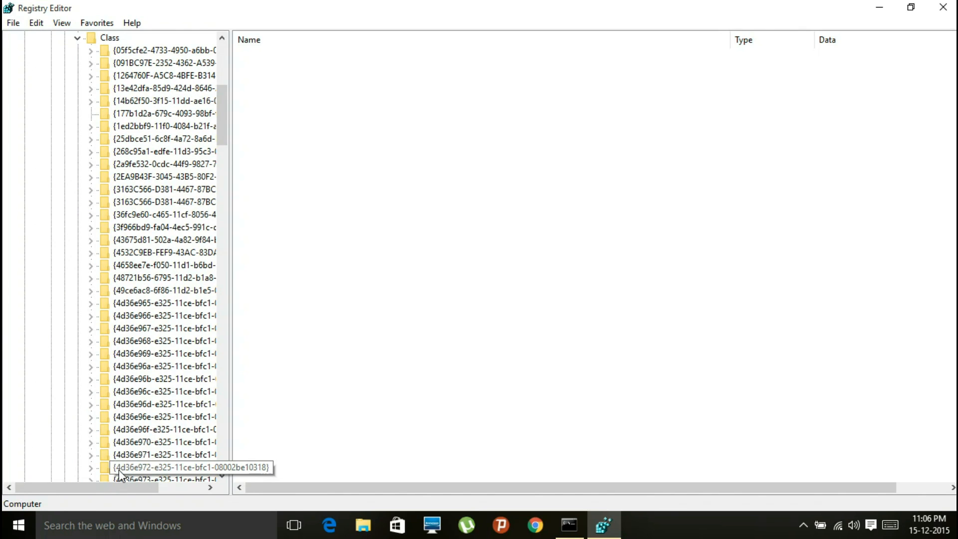
{"action": "mouse_move", "coordinate": [100, 476]}
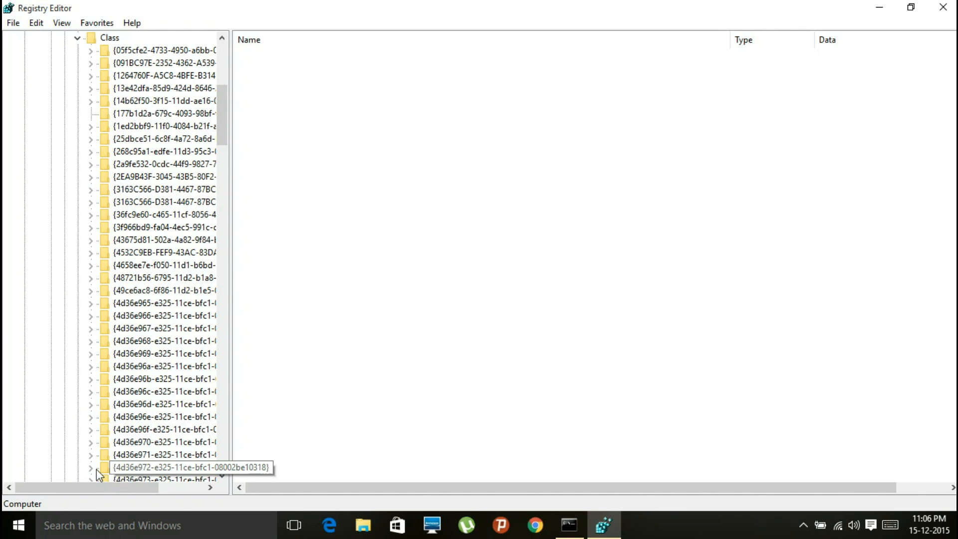
{"action": "left_click", "coordinate": [90, 467]}
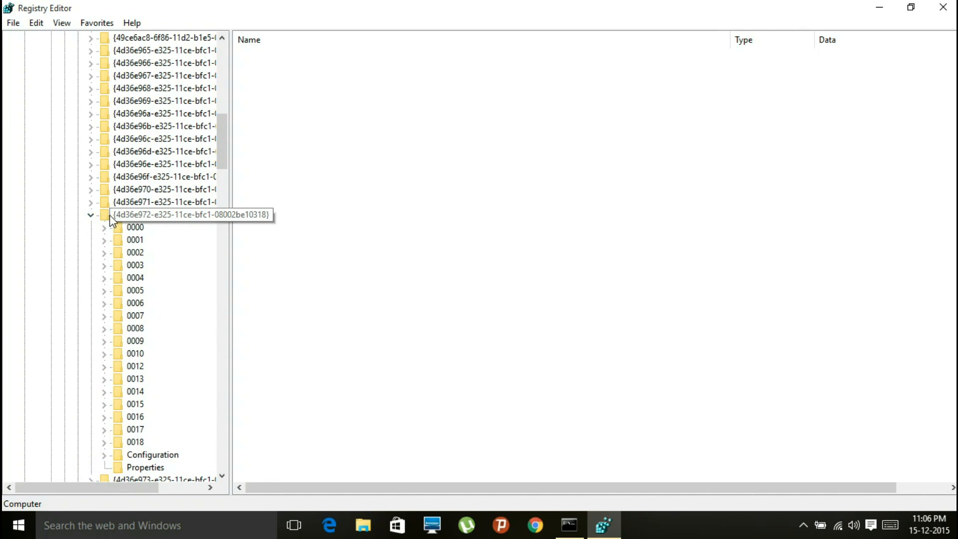
{"action": "mouse_move", "coordinate": [134, 180]}
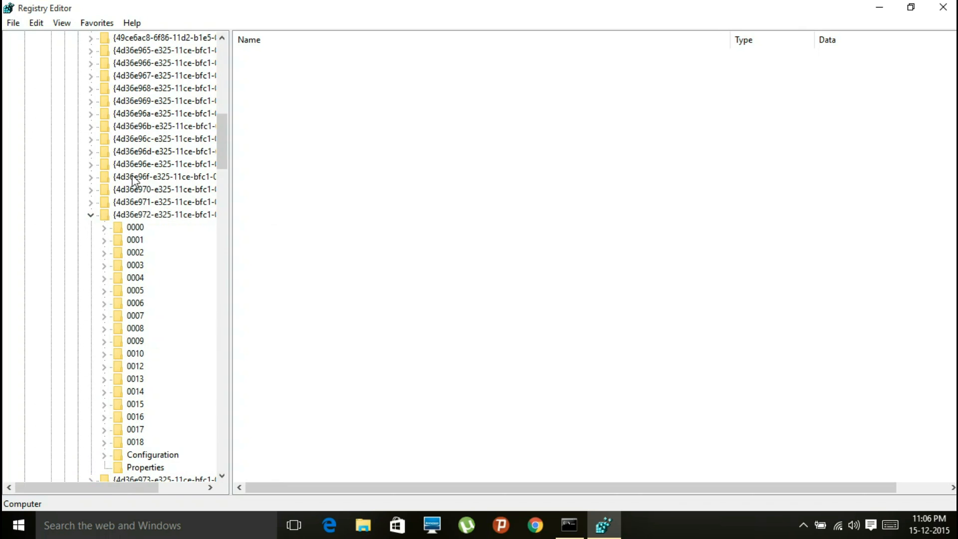
{"action": "mouse_move", "coordinate": [141, 353]}
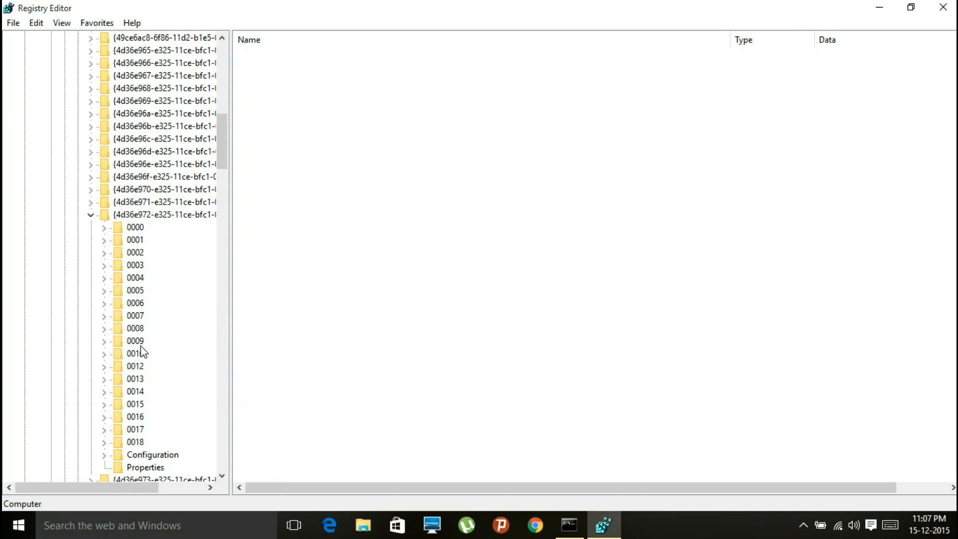
{"action": "mouse_move", "coordinate": [131, 230]}
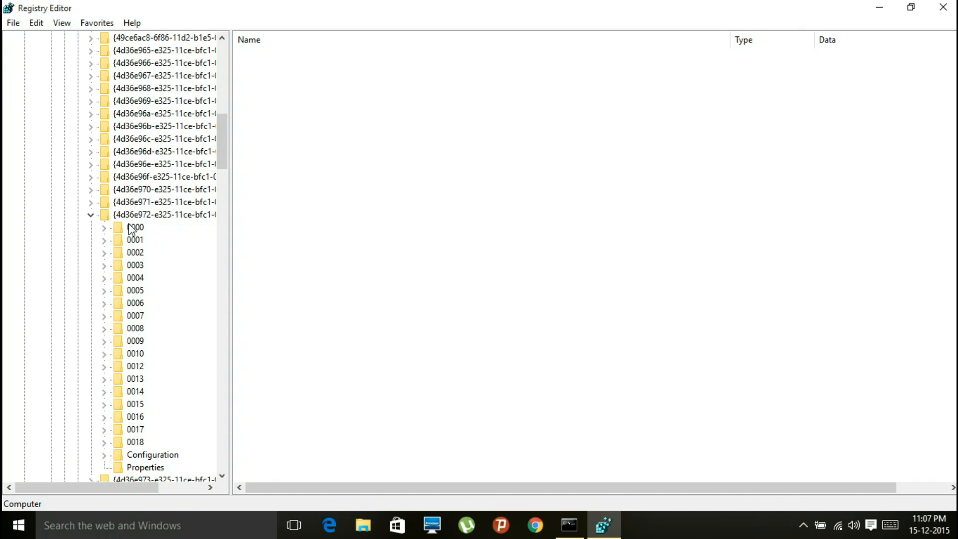
{"action": "left_click", "coordinate": [134, 227]}
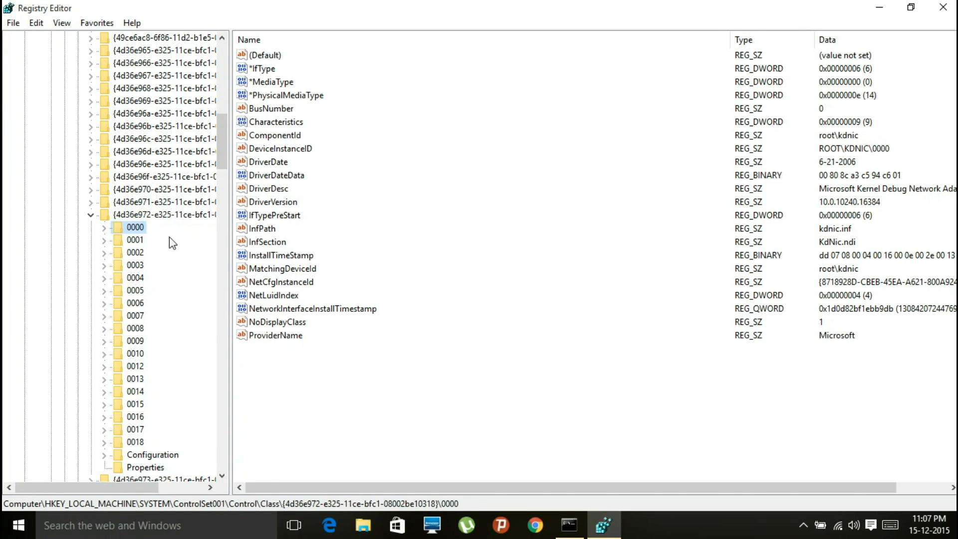
{"action": "left_click", "coordinate": [281, 281]}
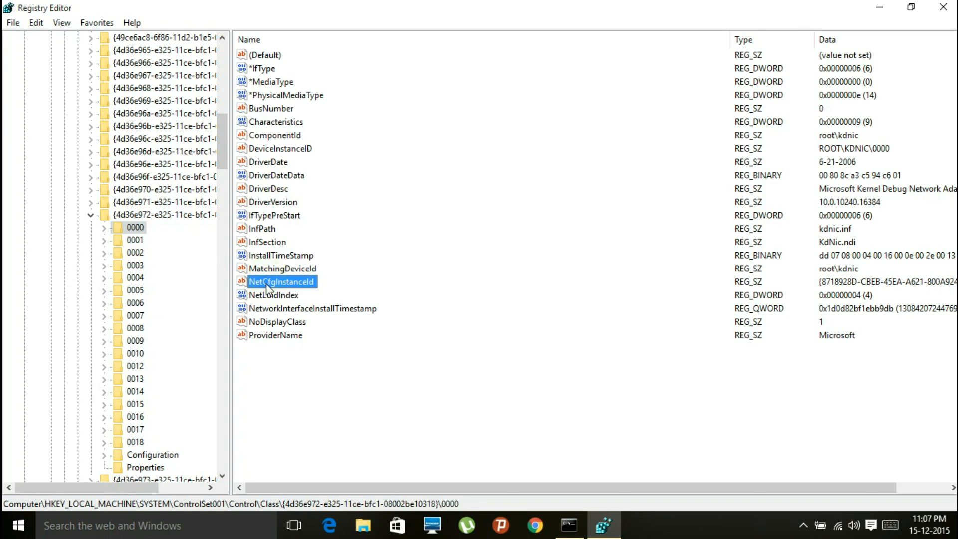
{"action": "mouse_move", "coordinate": [573, 514]}
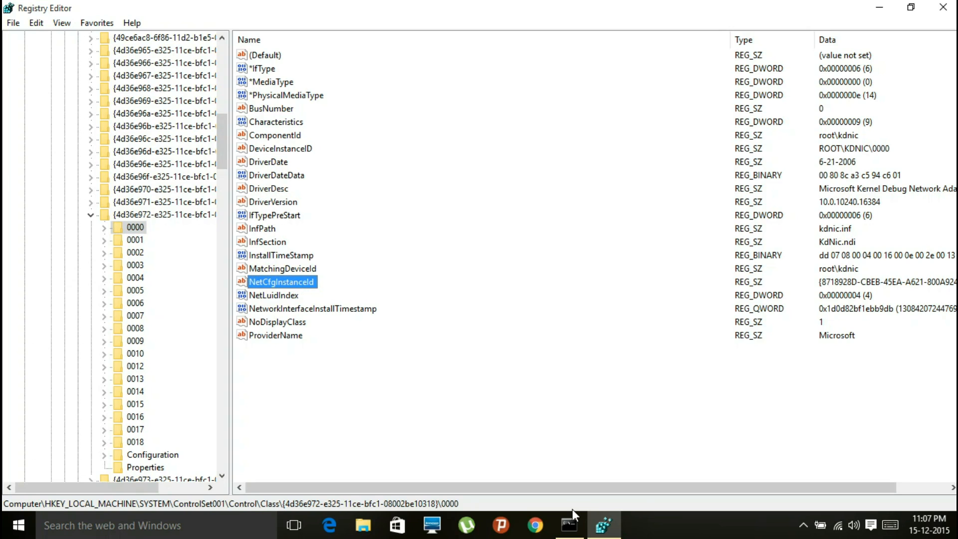
{"action": "left_click", "coordinate": [569, 525]}
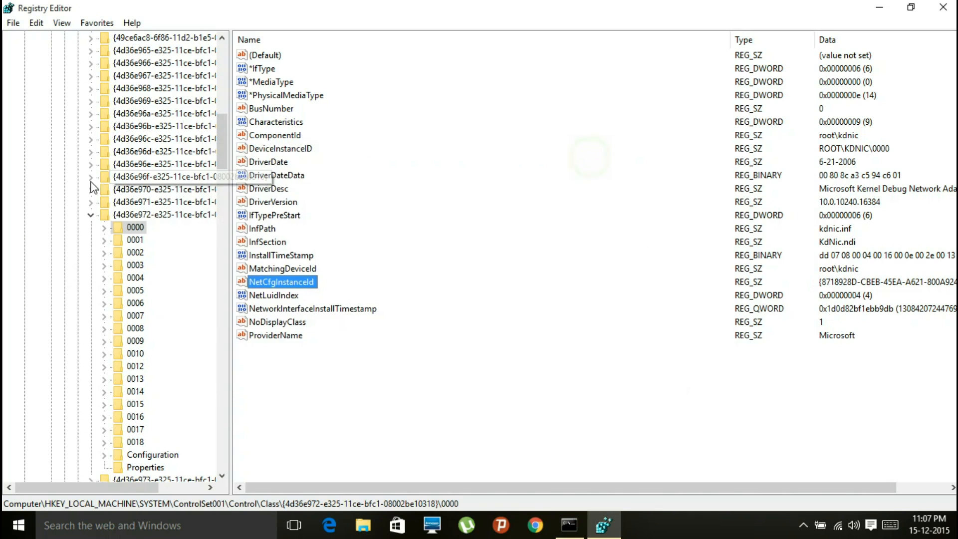
- Check subkey 0001's NetCfgInstanceId, then show subkey 0002's Intel Centrino wireless values
{"action": "left_click", "coordinate": [135, 240]}
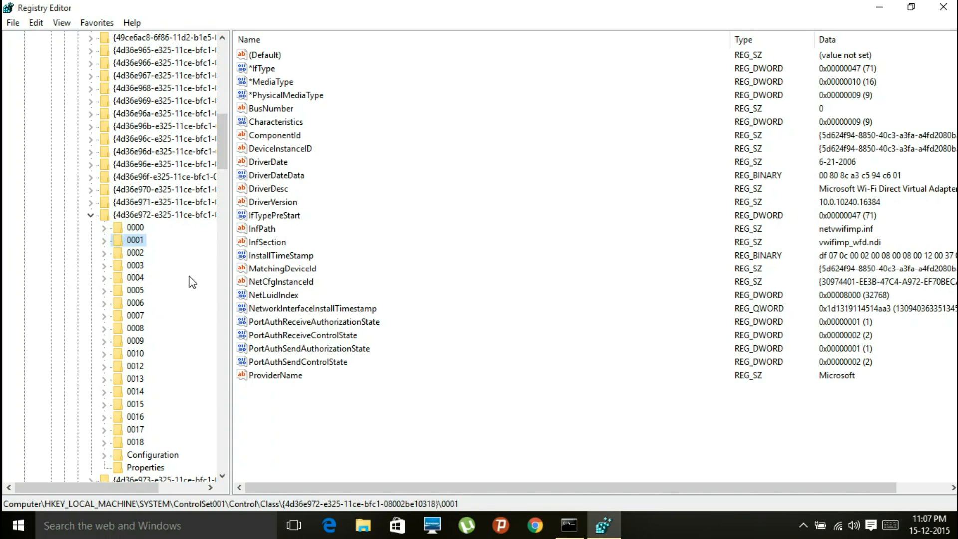
{"action": "mouse_move", "coordinate": [280, 277]}
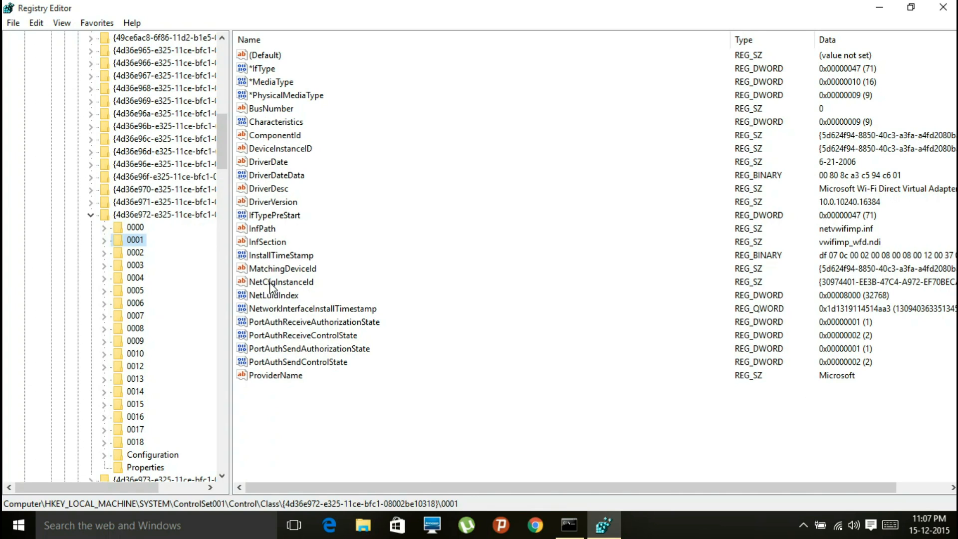
{"action": "left_click", "coordinate": [280, 281]}
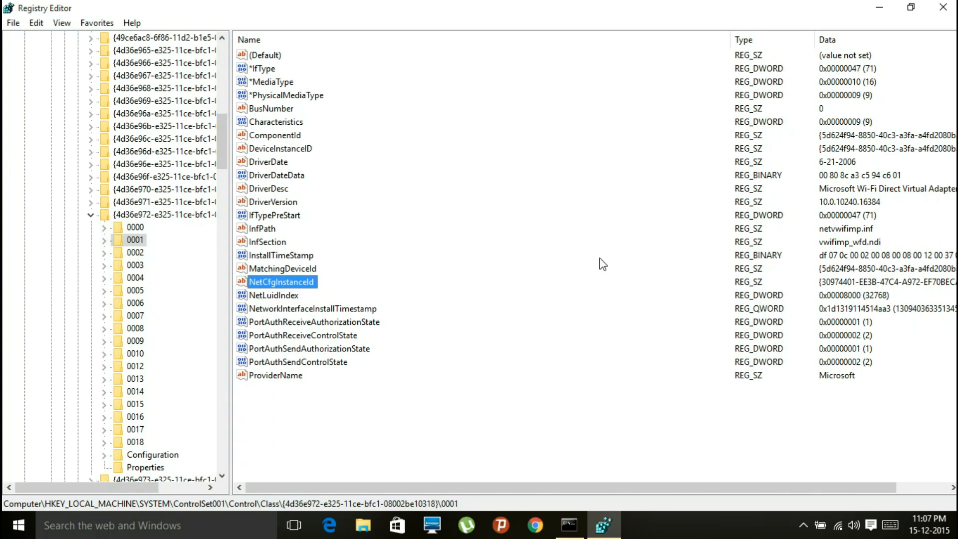
{"action": "left_click", "coordinate": [568, 525]}
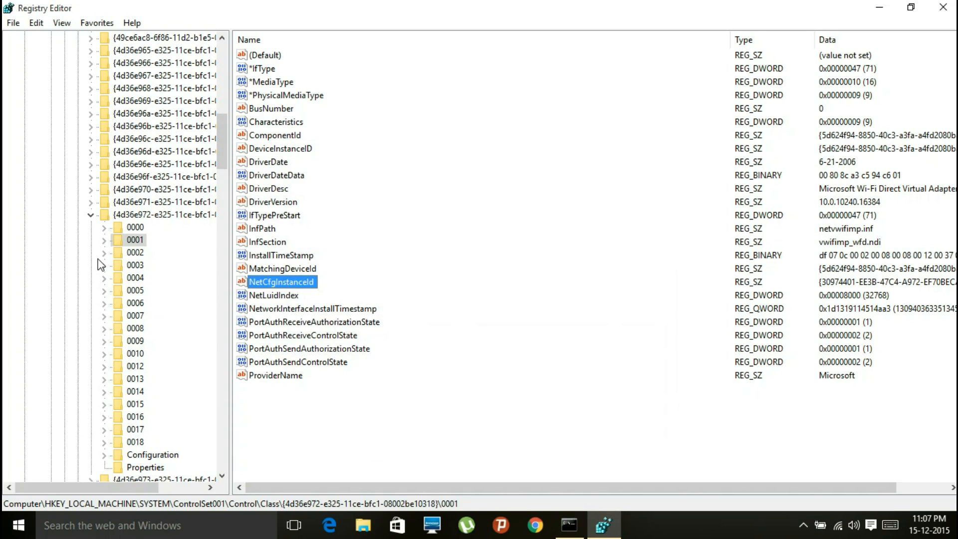
{"action": "left_click", "coordinate": [134, 252]}
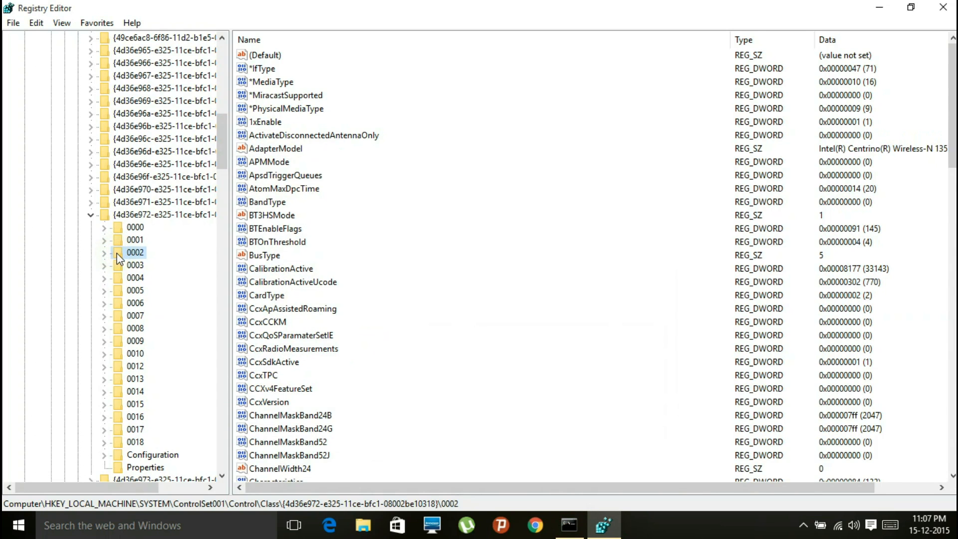
- Select 0002's NetCfgInstanceId {0B7E0E35…} and bring the getmac results window forward
{"action": "scroll", "scroll_direction": "down", "scroll_amount": 3}
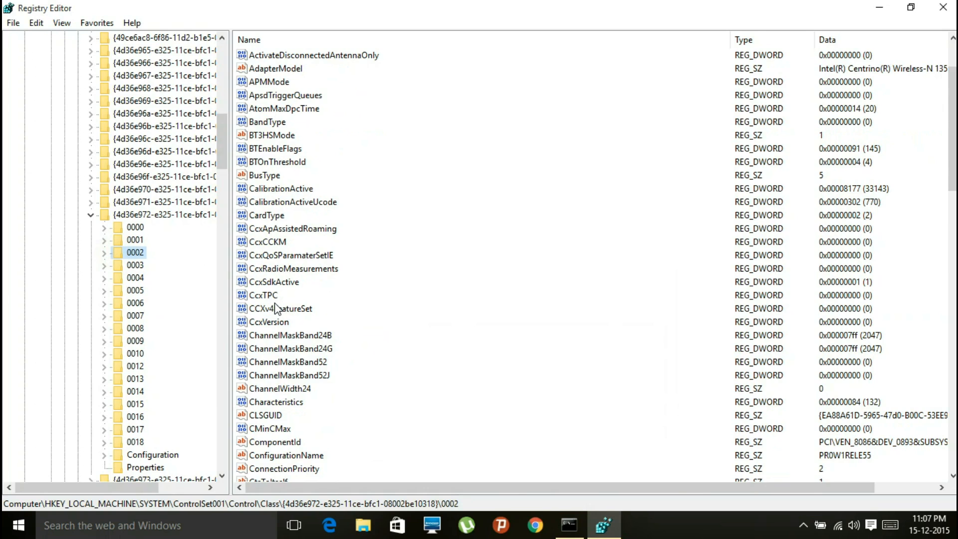
{"action": "scroll", "scroll_direction": "down", "scroll_amount": 3}
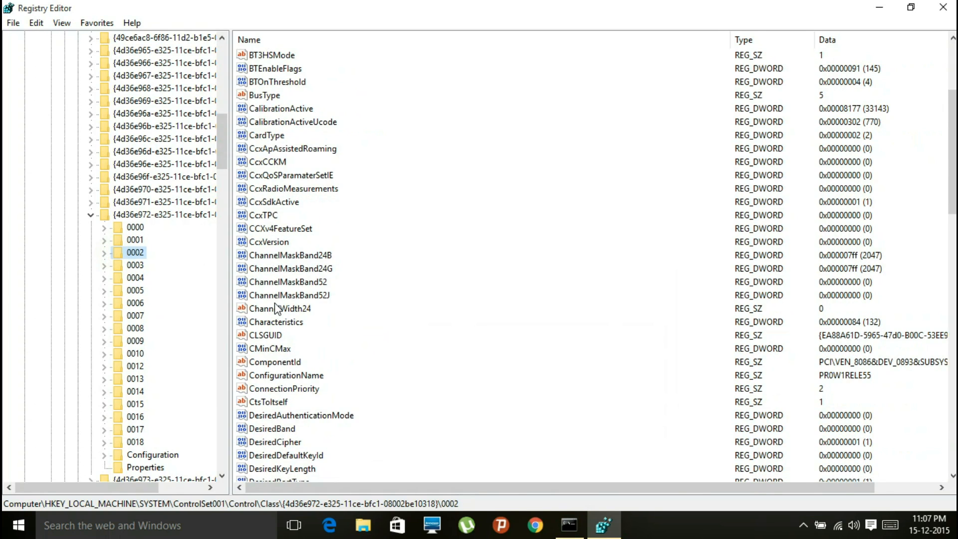
{"action": "mouse_move", "coordinate": [258, 419]}
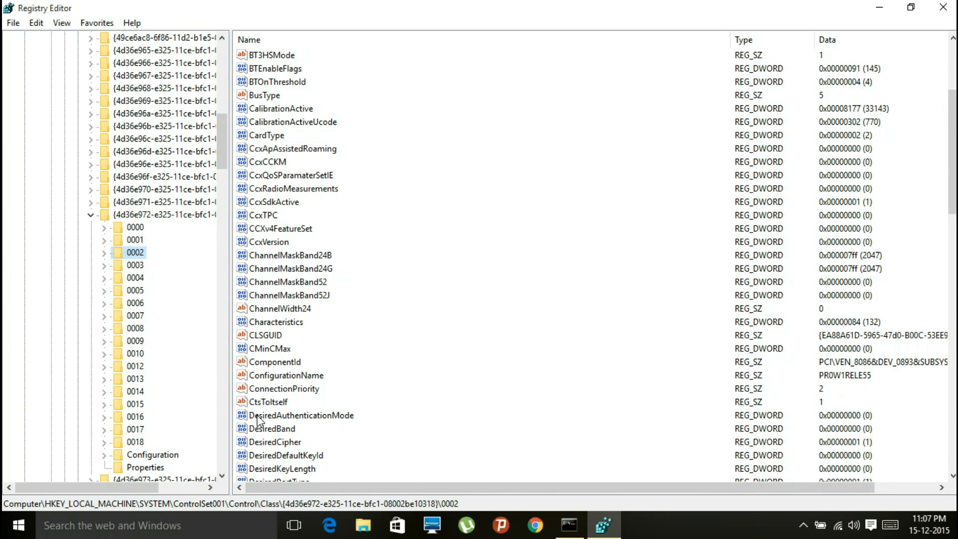
{"action": "scroll", "scroll_direction": "down", "scroll_amount": 3}
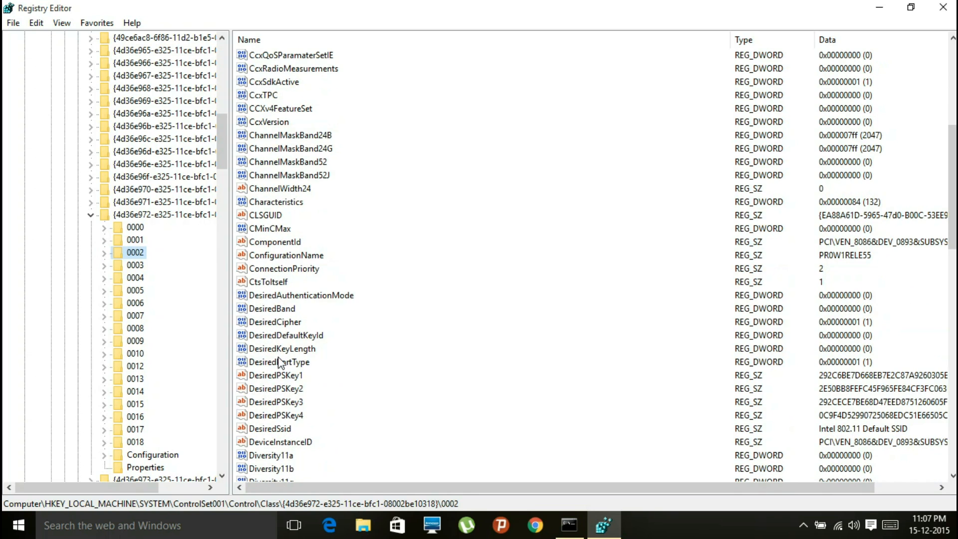
{"action": "scroll", "scroll_direction": "down", "scroll_amount": 3}
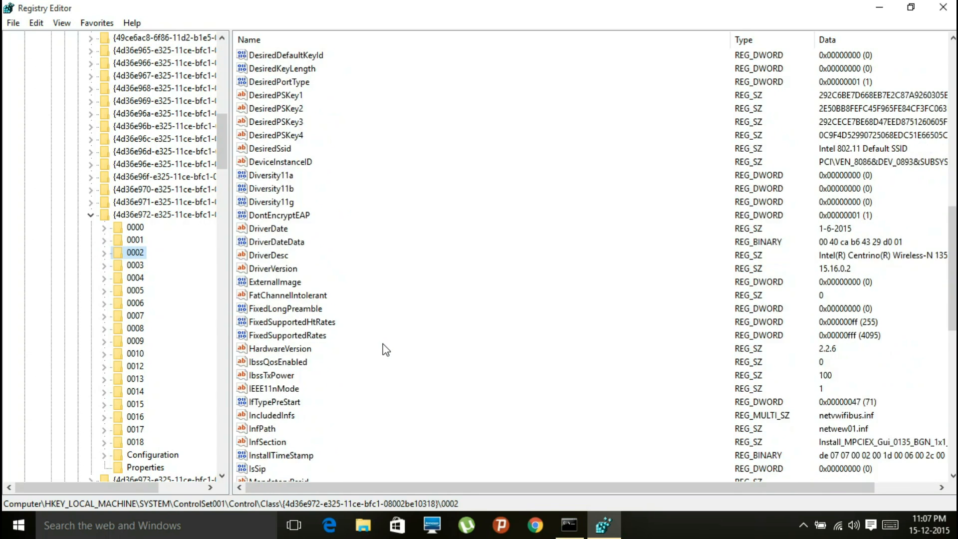
{"action": "scroll", "scroll_direction": "down", "scroll_amount": 3}
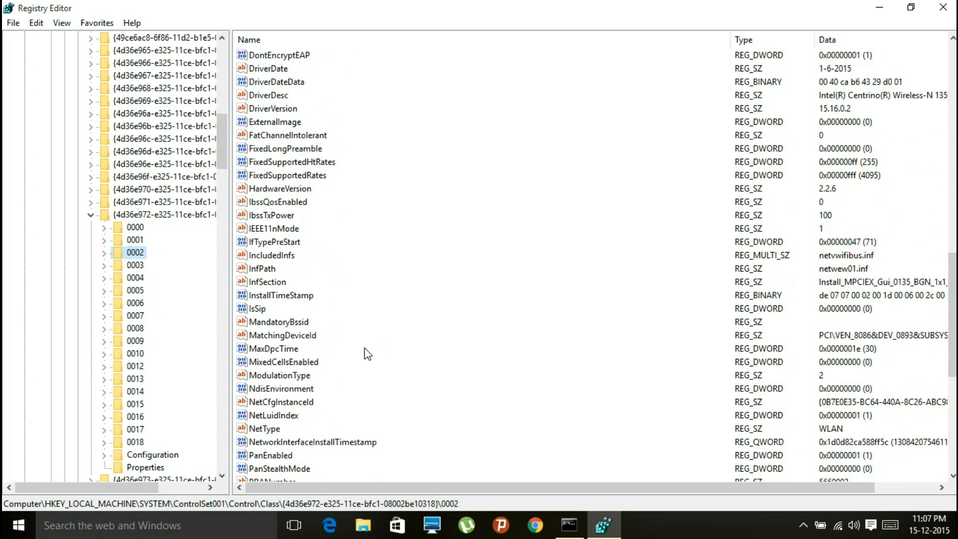
{"action": "left_click", "coordinate": [283, 401]}
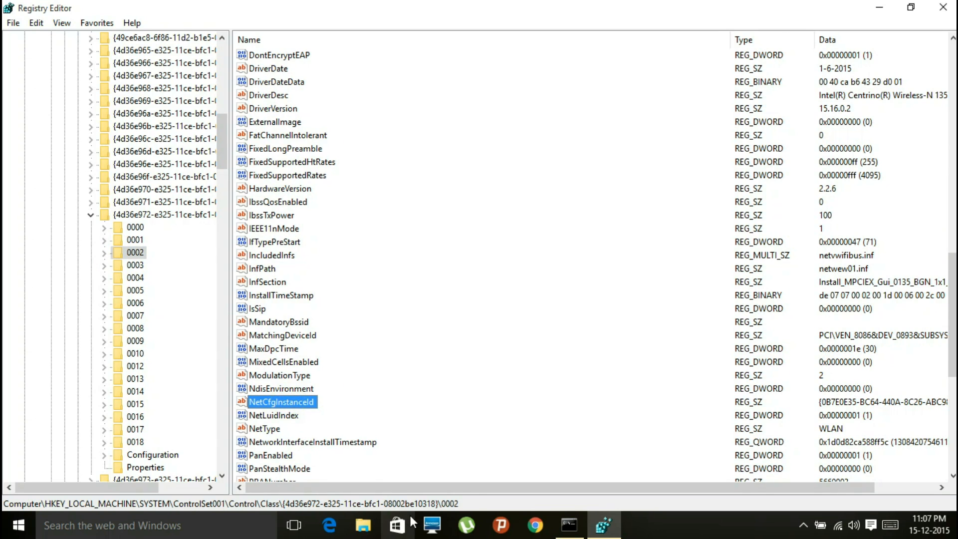
{"action": "left_click", "coordinate": [568, 525]}
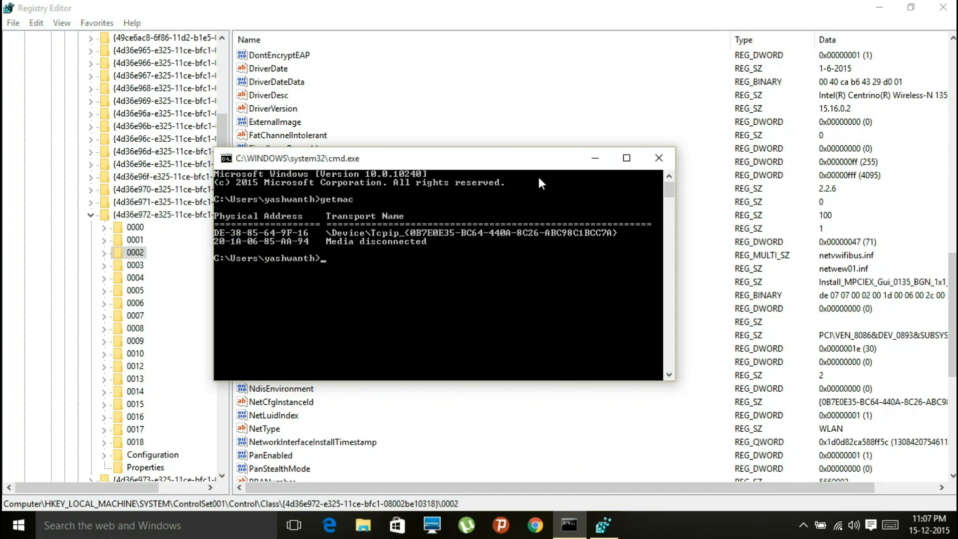
- Move the Command Prompt window to compare its Transport Name GUID with the registry's
{"action": "left_click_drag", "start_coordinate": [440, 158], "coordinate": [474, 242]}
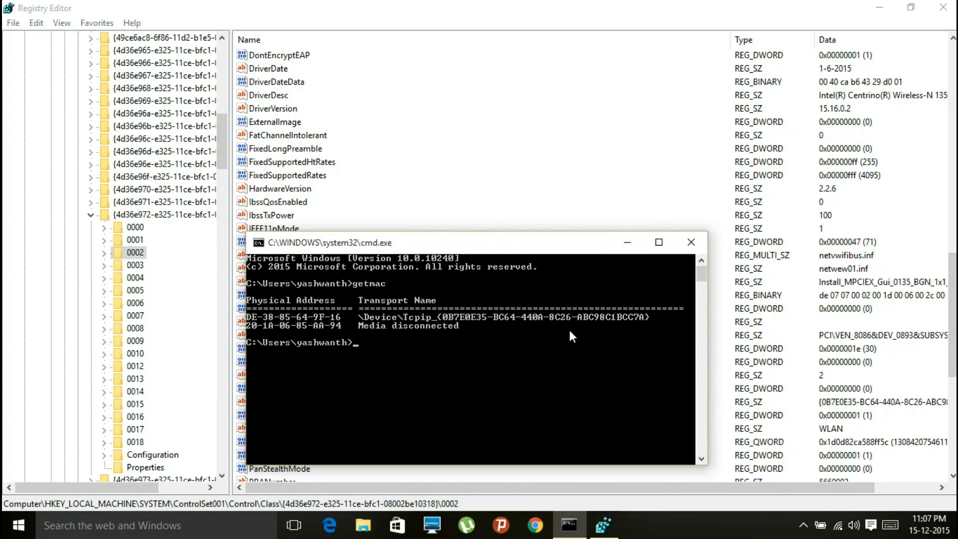
{"action": "mouse_move", "coordinate": [794, 392]}
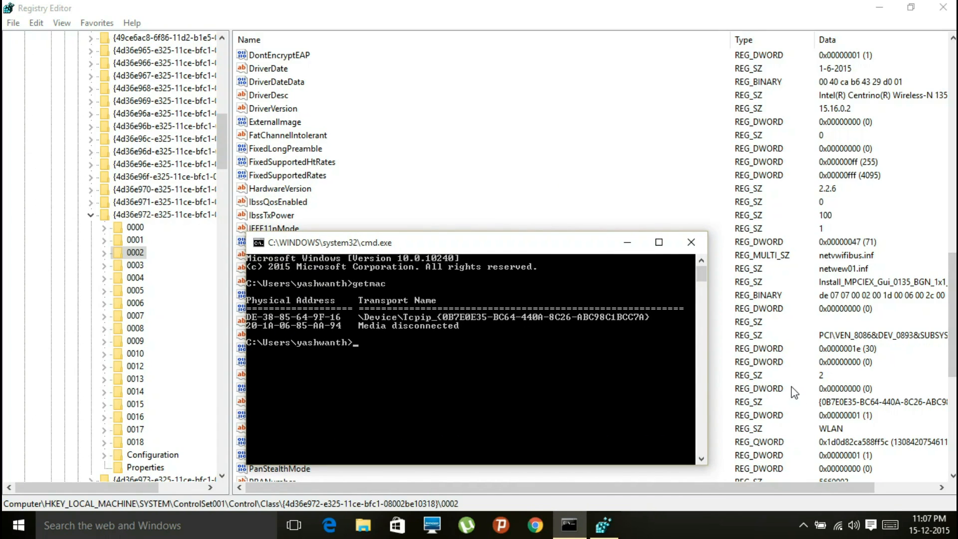
{"action": "mouse_move", "coordinate": [626, 242]}
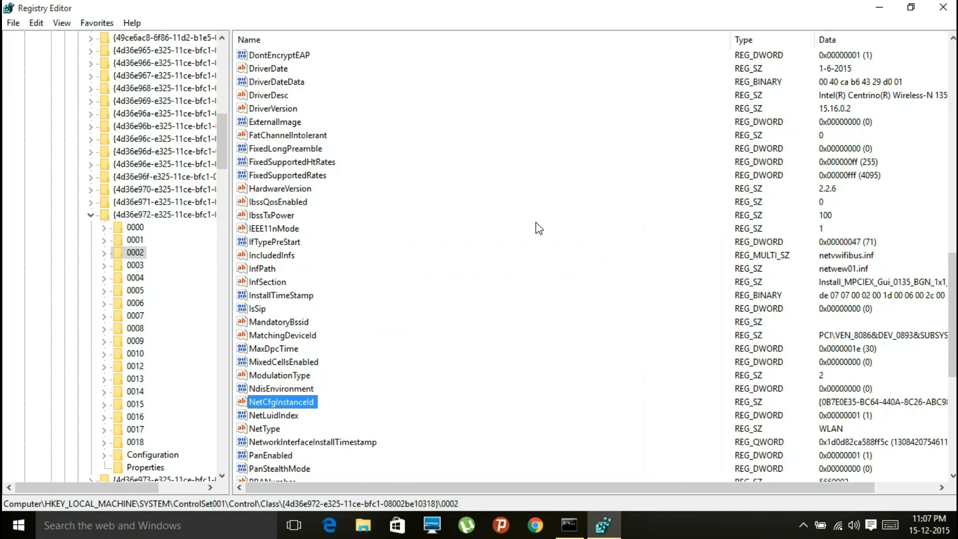
{"action": "mouse_move", "coordinate": [510, 247]}
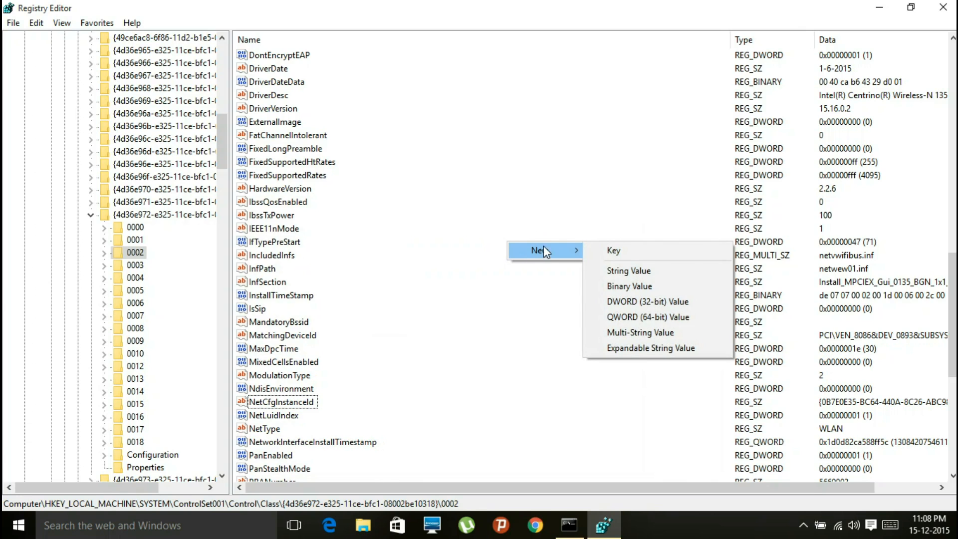
- Add a string value named NetworkAddress to subkey 0002 and open it for editing
{"action": "left_click", "coordinate": [628, 271]}
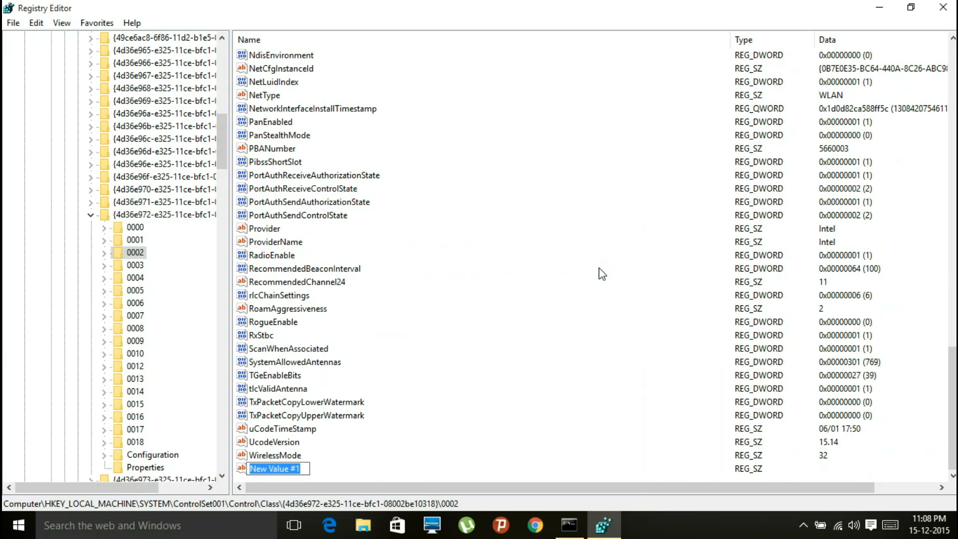
{"action": "type", "text": "N"}
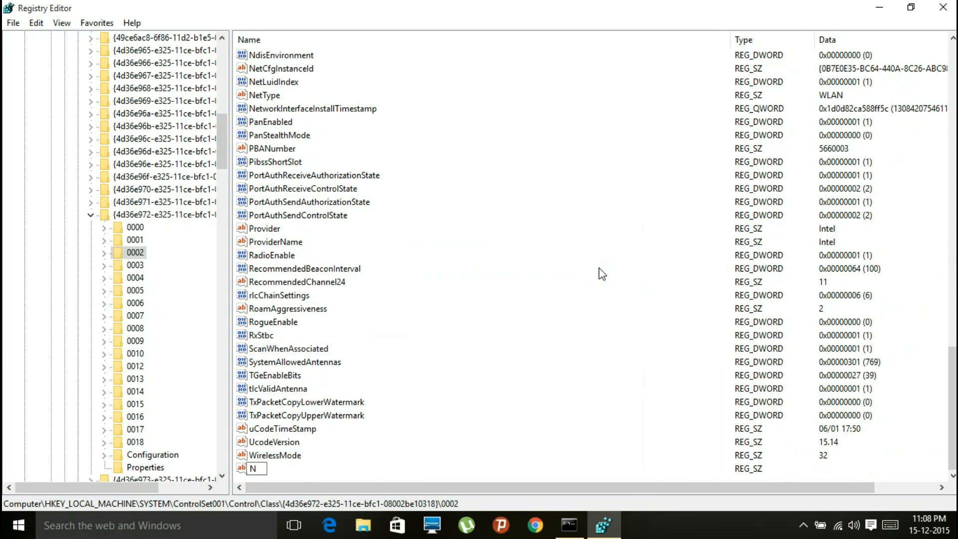
{"action": "type", "text": "etwor"}
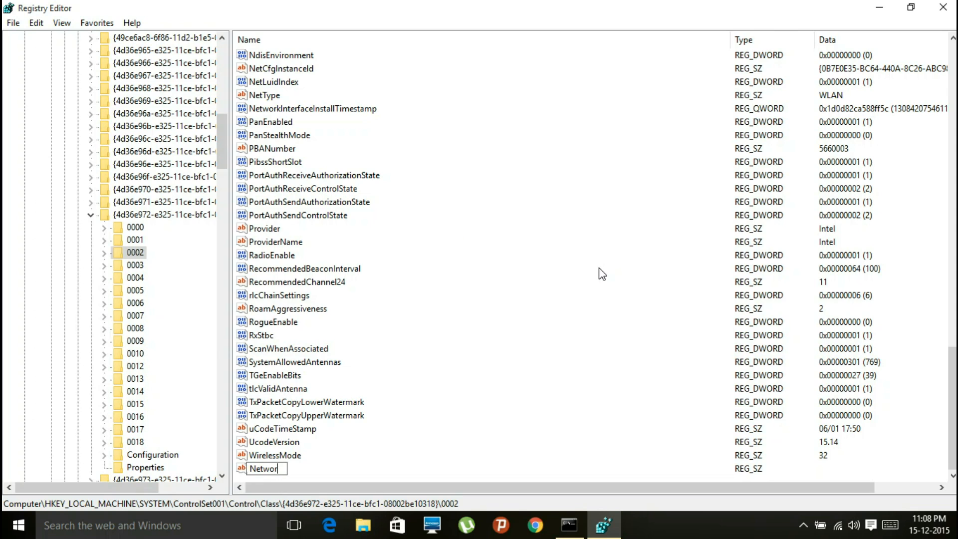
{"action": "type", "text": "kA"}
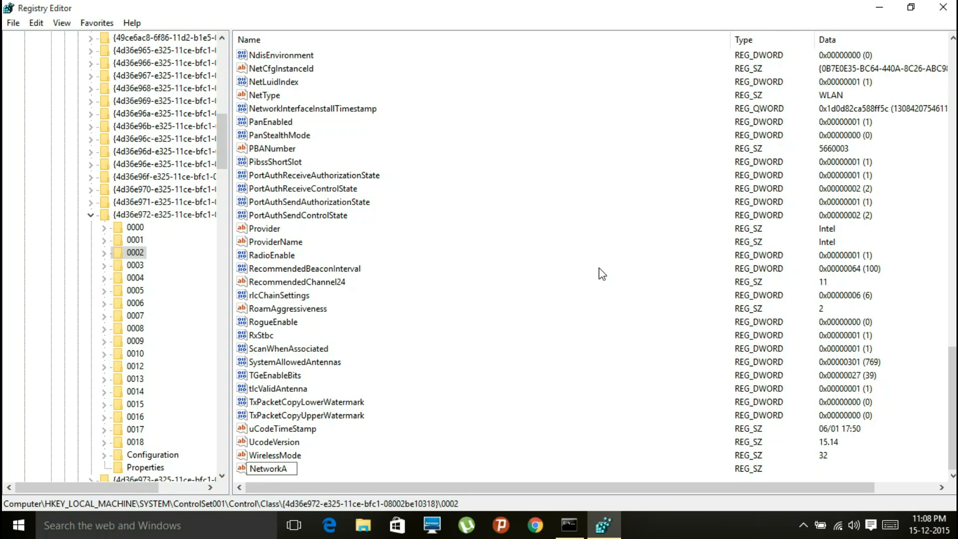
{"action": "type", "text": "ddress"}
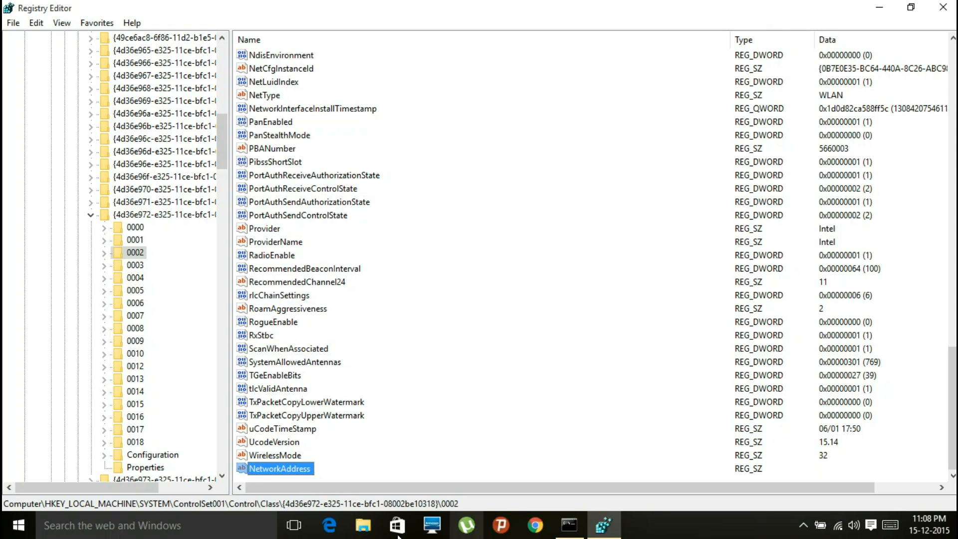
{"action": "double_click", "coordinate": [281, 468]}
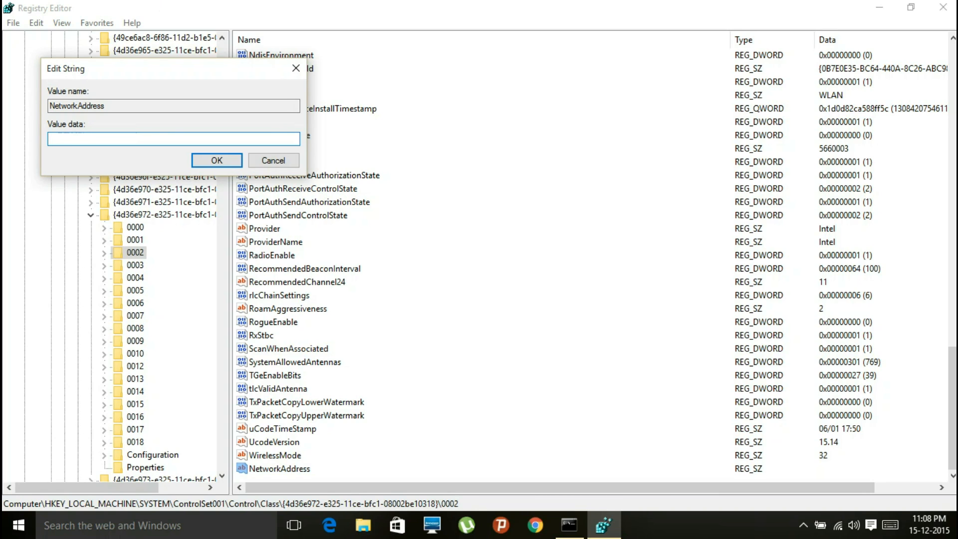
- Enter DE3E56789444 as the NetworkAddress value data and save it
{"action": "type", "text": "DE"}
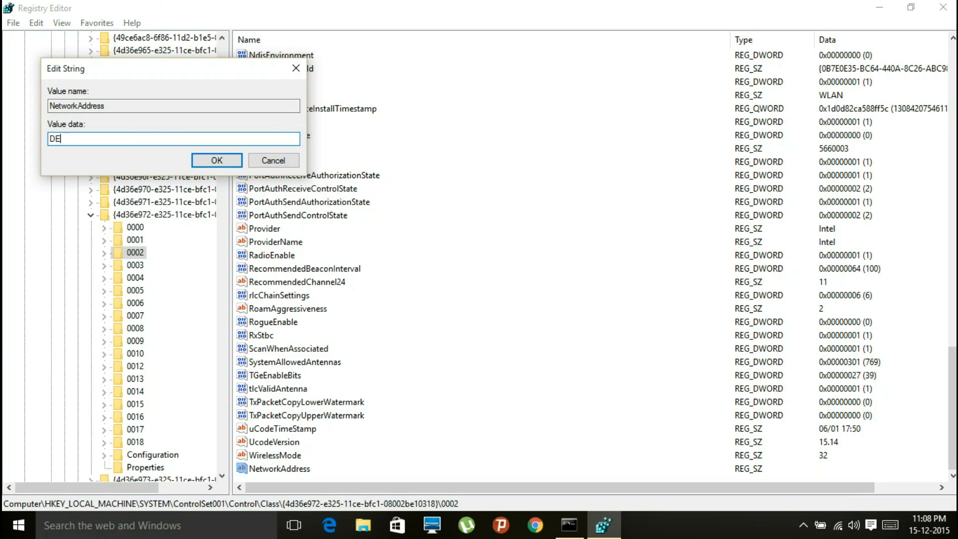
{"action": "type", "text": "3"}
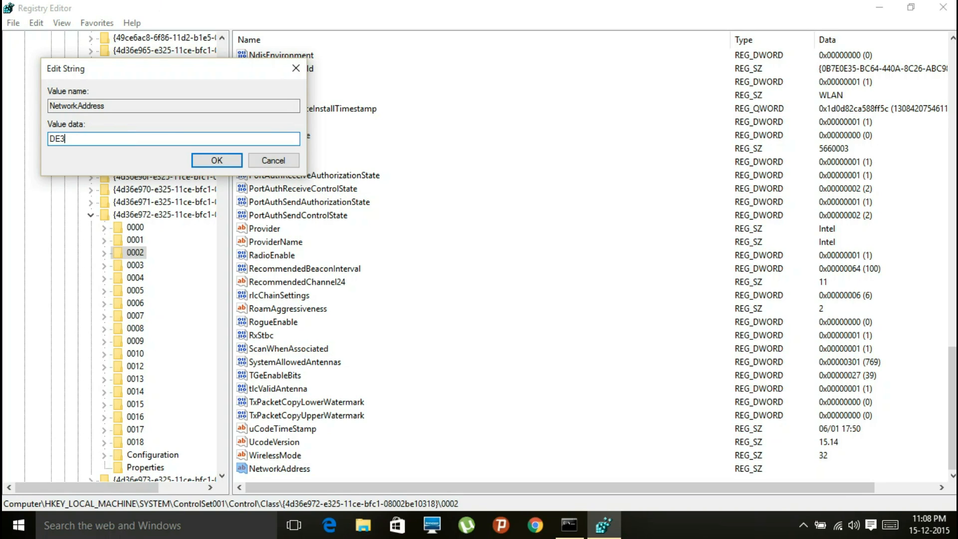
{"action": "type", "text": "E"}
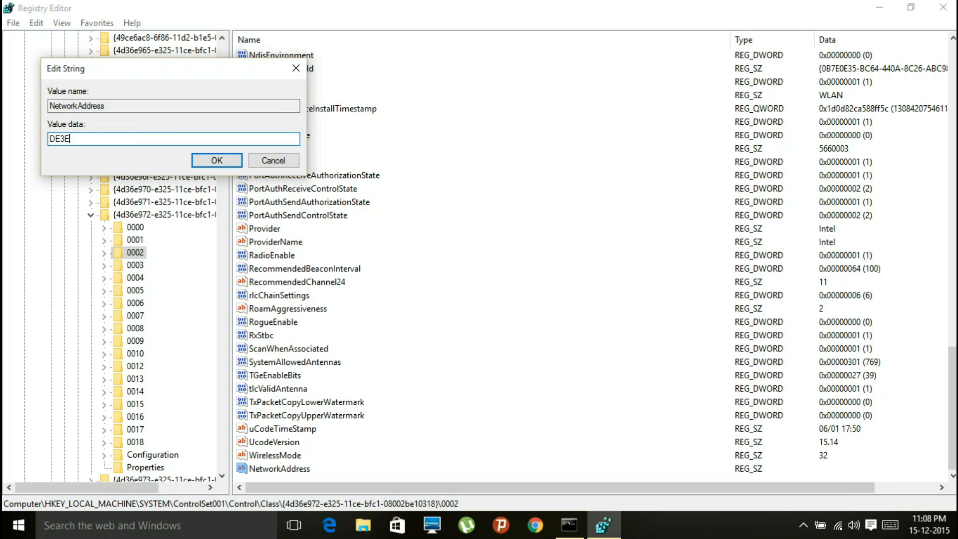
{"action": "type", "text": "56"}
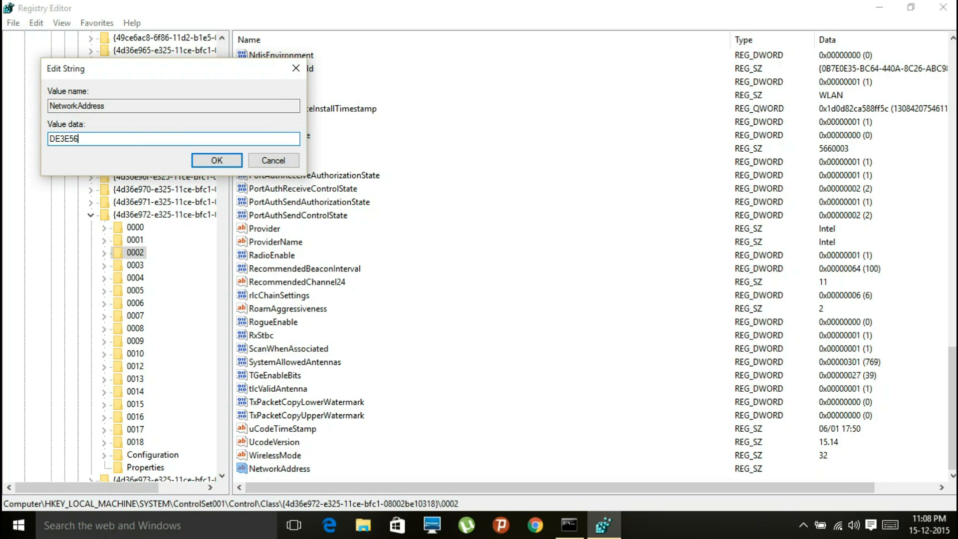
{"action": "type", "text": "78"}
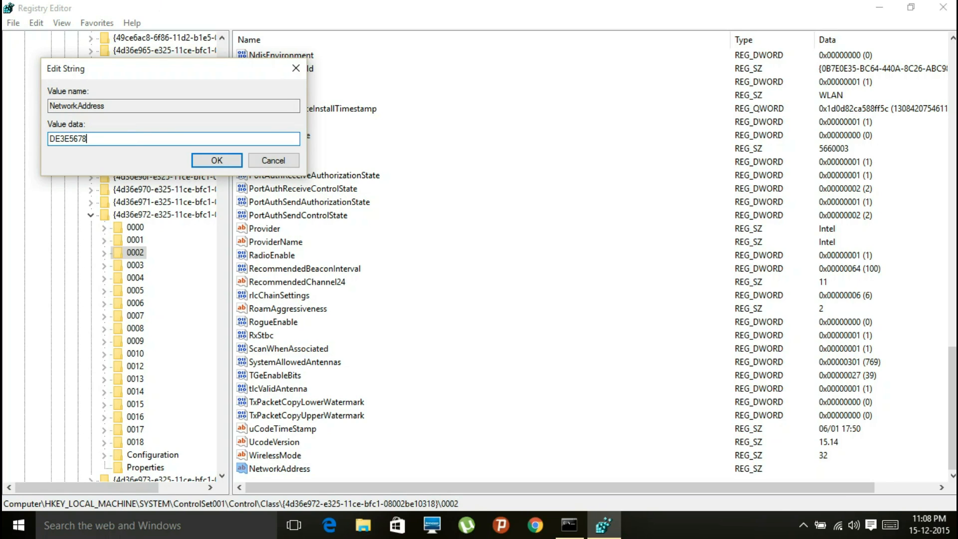
{"action": "type", "text": "9444"}
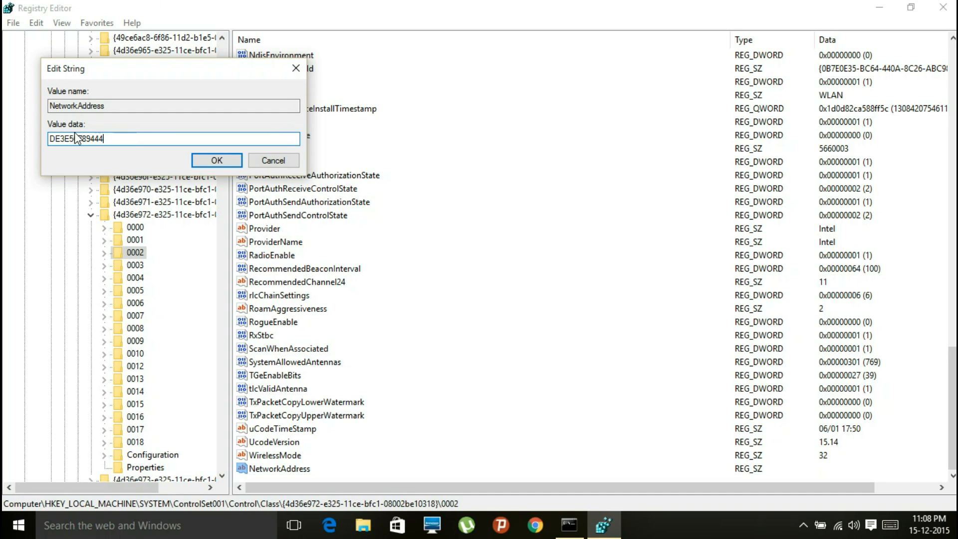
{"action": "type", "text": "67"}
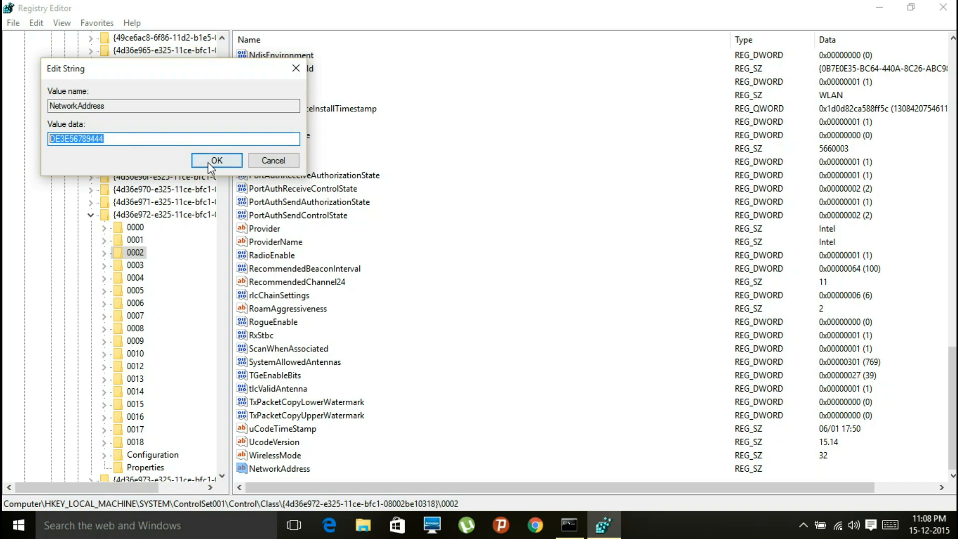
{"action": "left_click", "coordinate": [215, 160]}
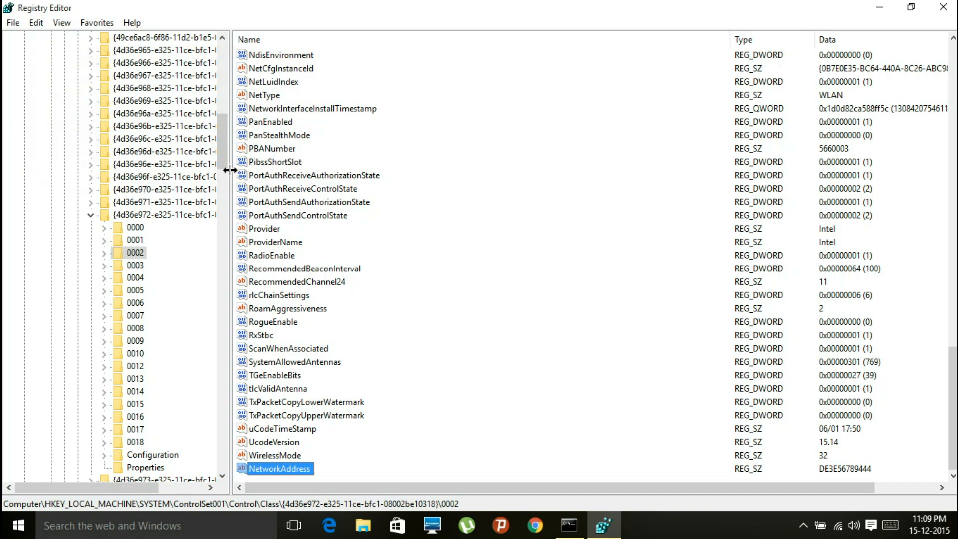